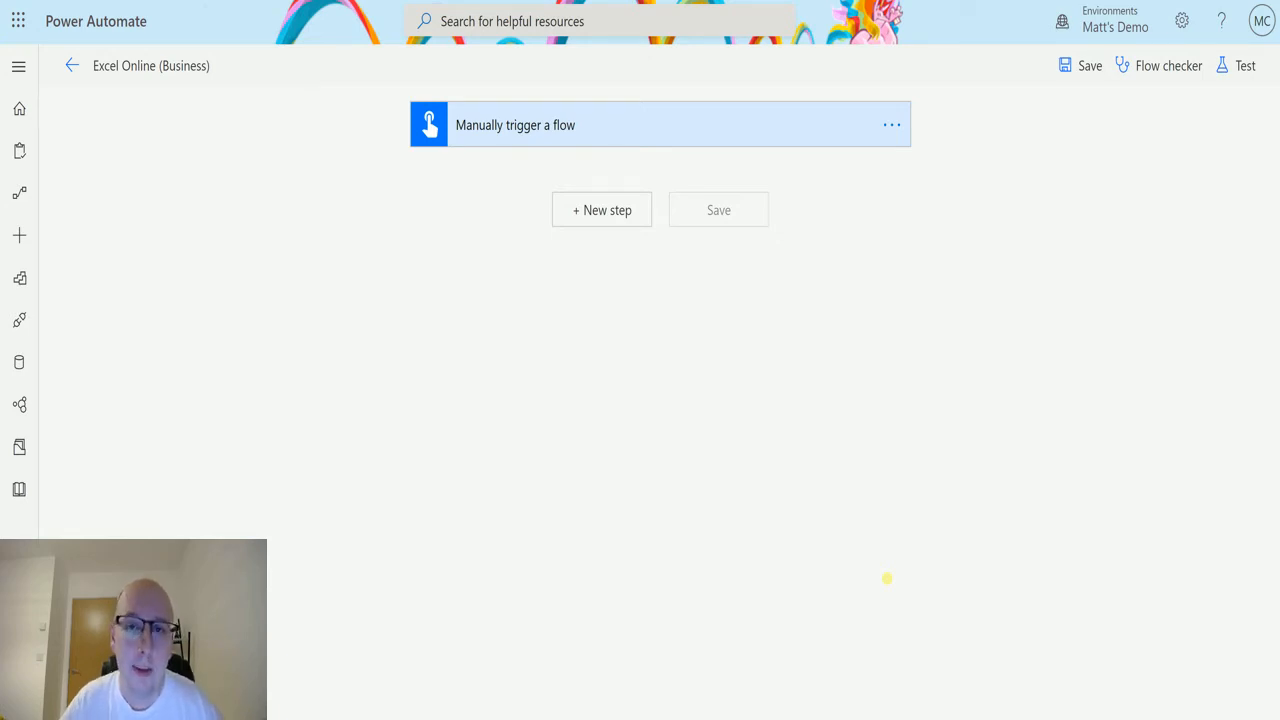
pyautogui.moveTo(248, 452)
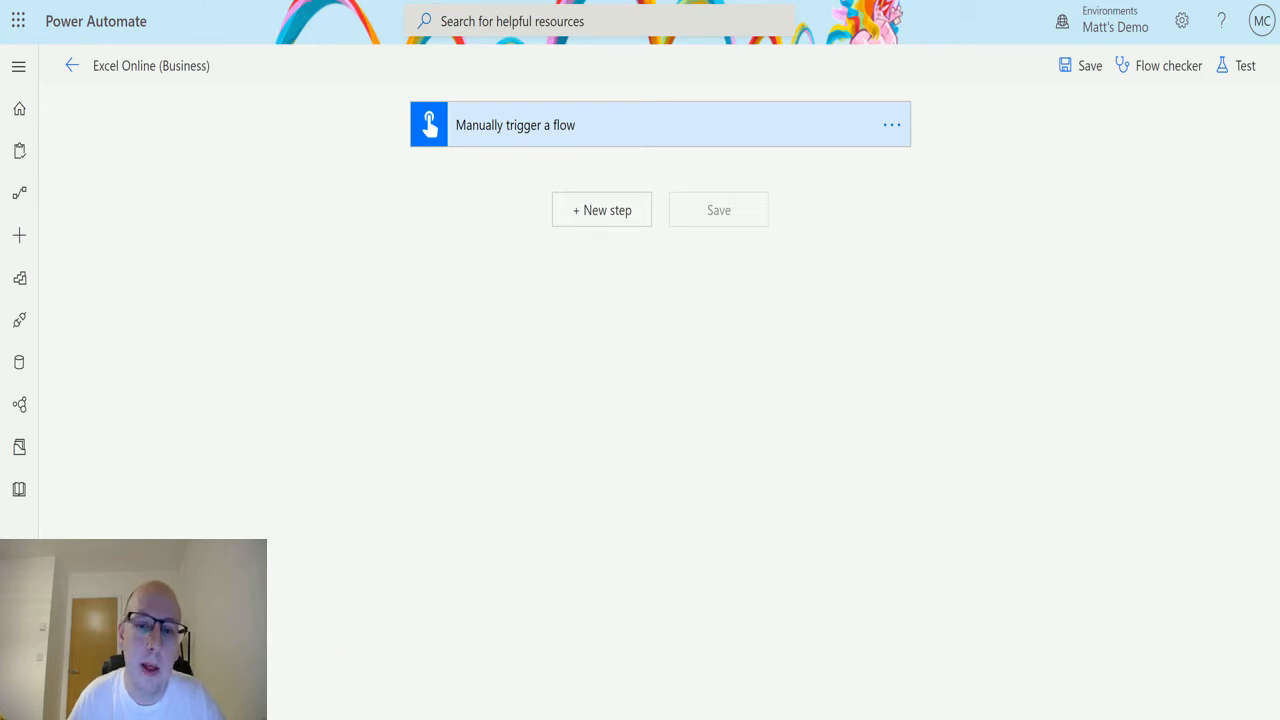
pyautogui.moveTo(436, 70)
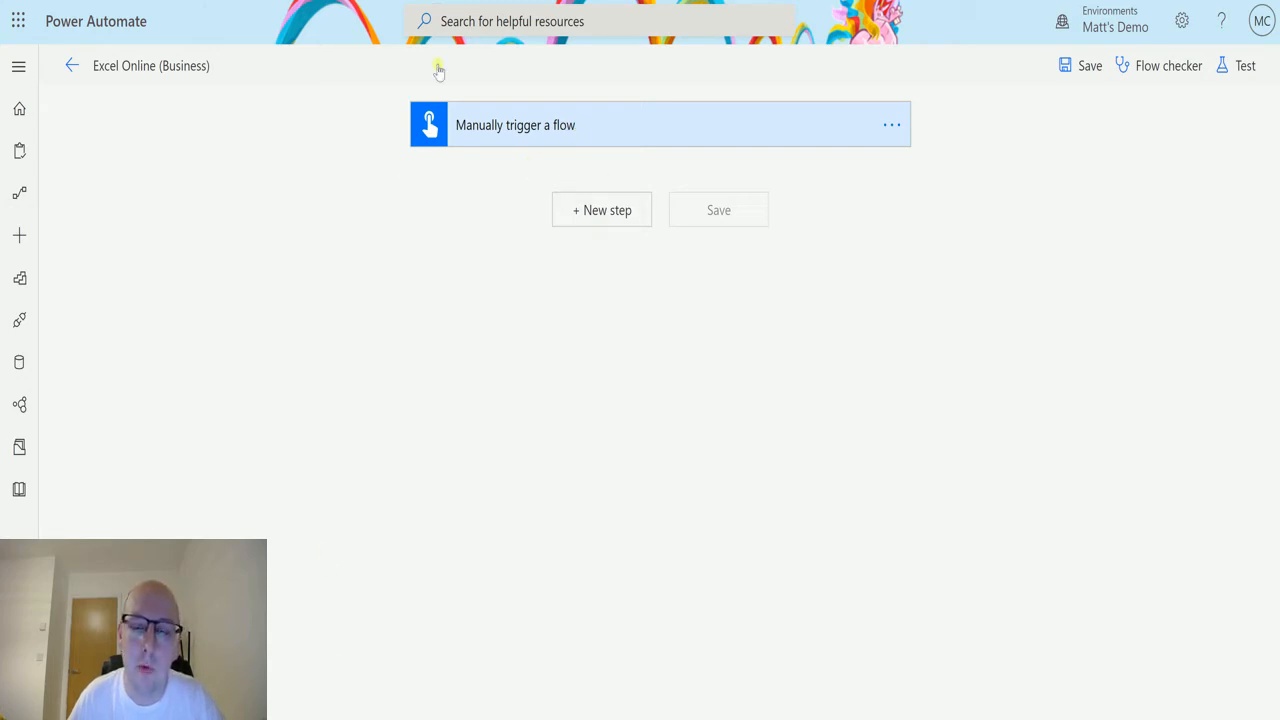
pyautogui.moveTo(336, 130)
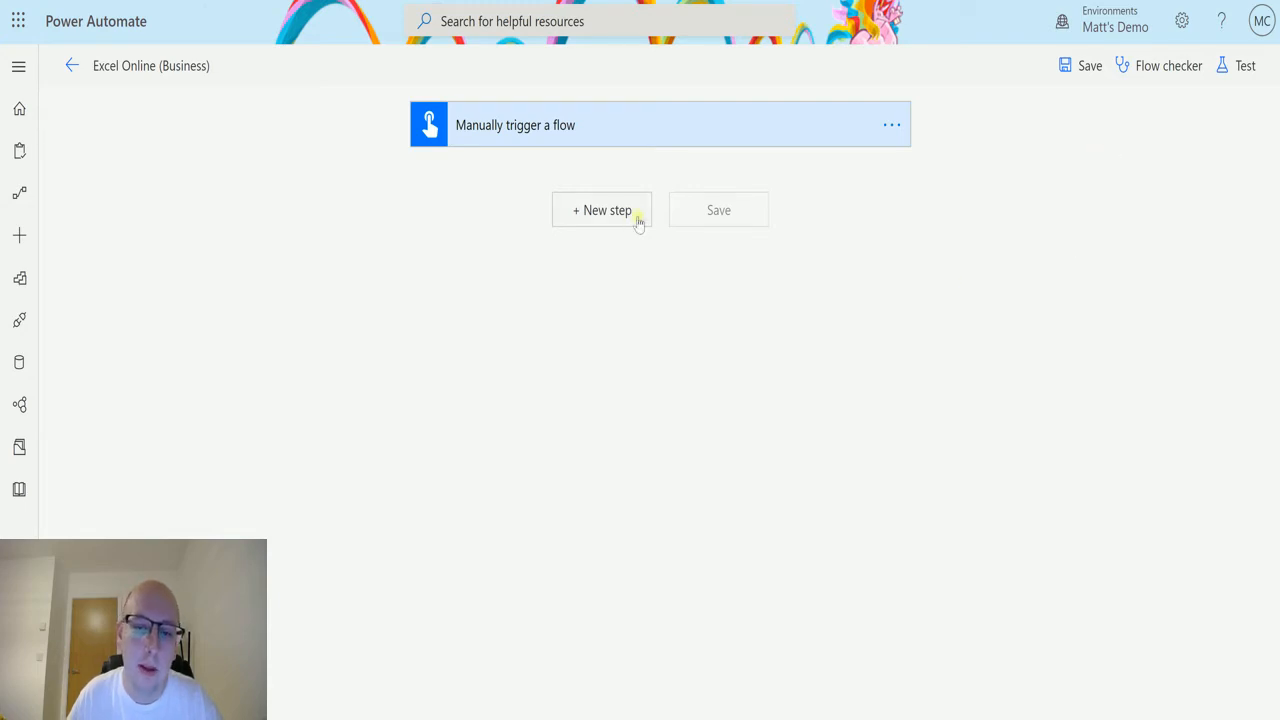
# - Add an Excel Online (Business) 'Delete a row' action as a new step after the manual trigger
pyautogui.click(600, 210)
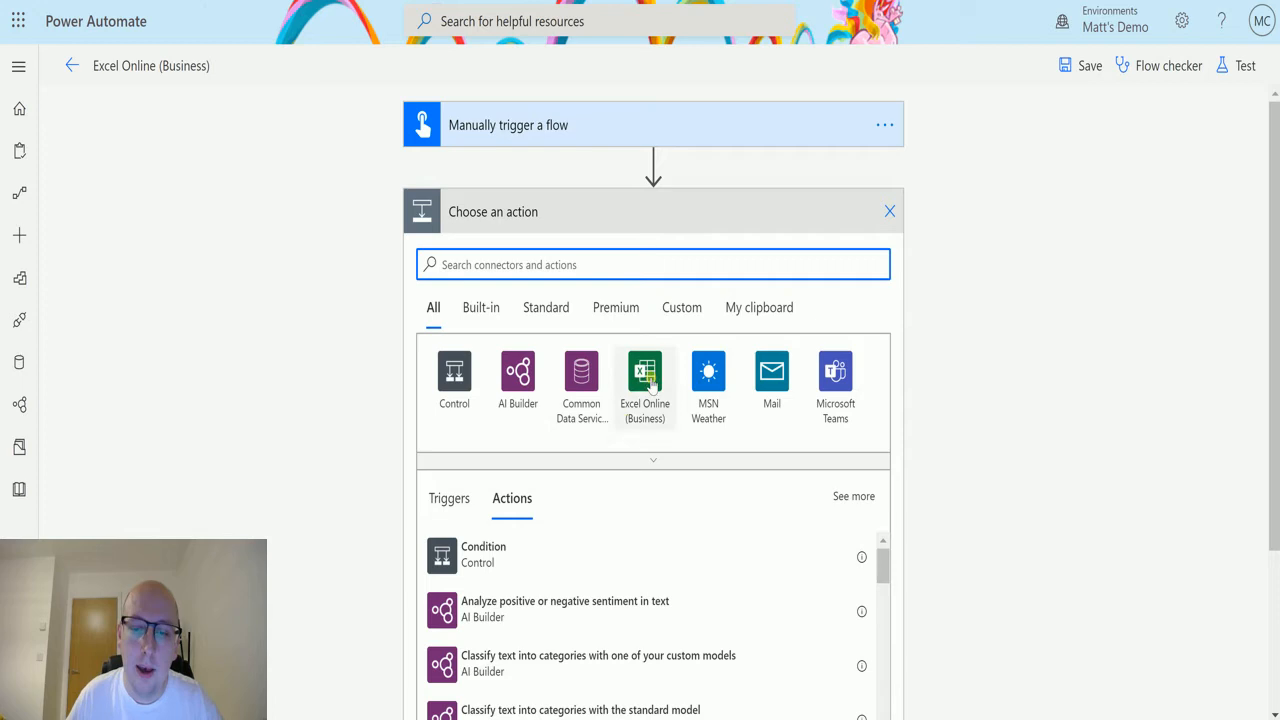
pyautogui.moveTo(670, 396)
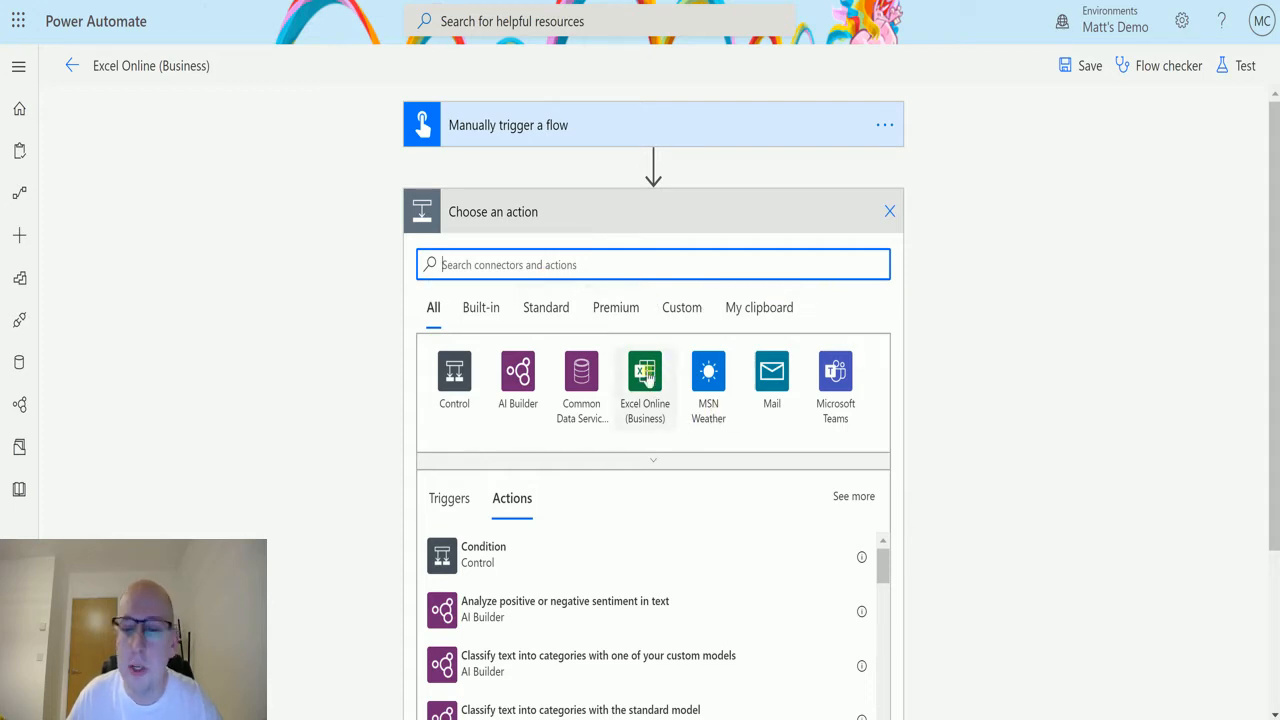
pyautogui.click(644, 372)
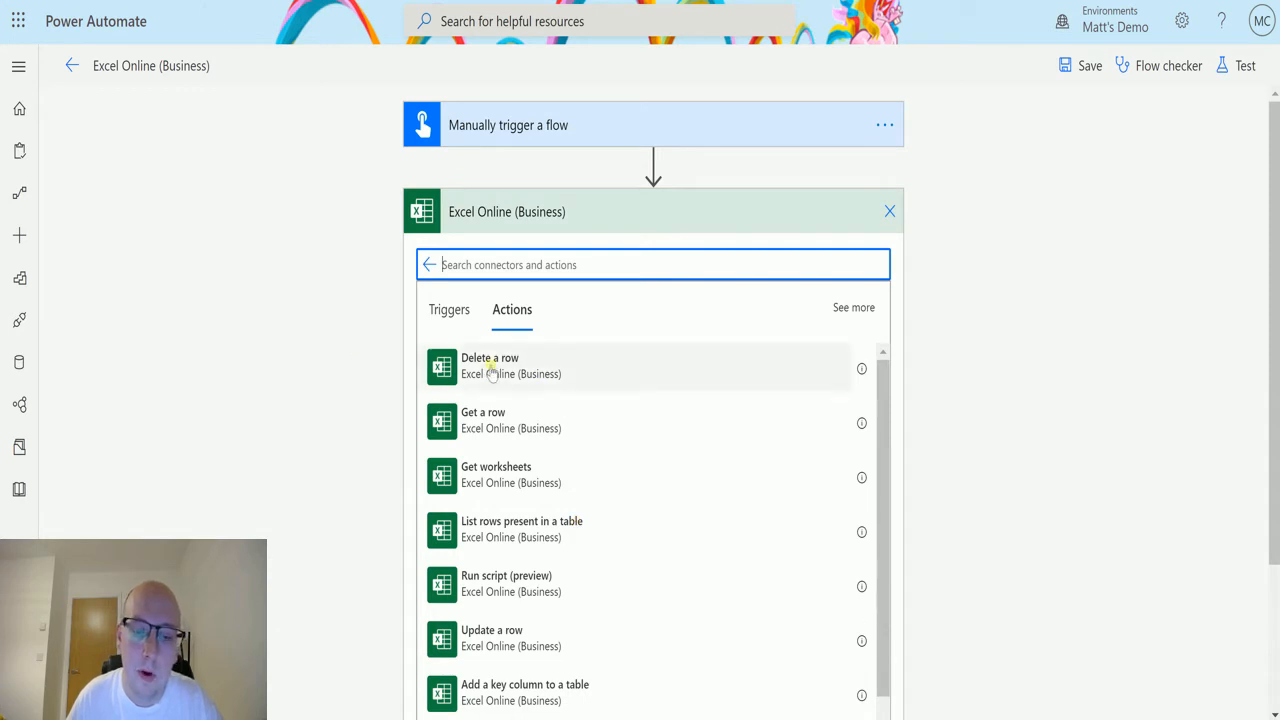
pyautogui.click(490, 364)
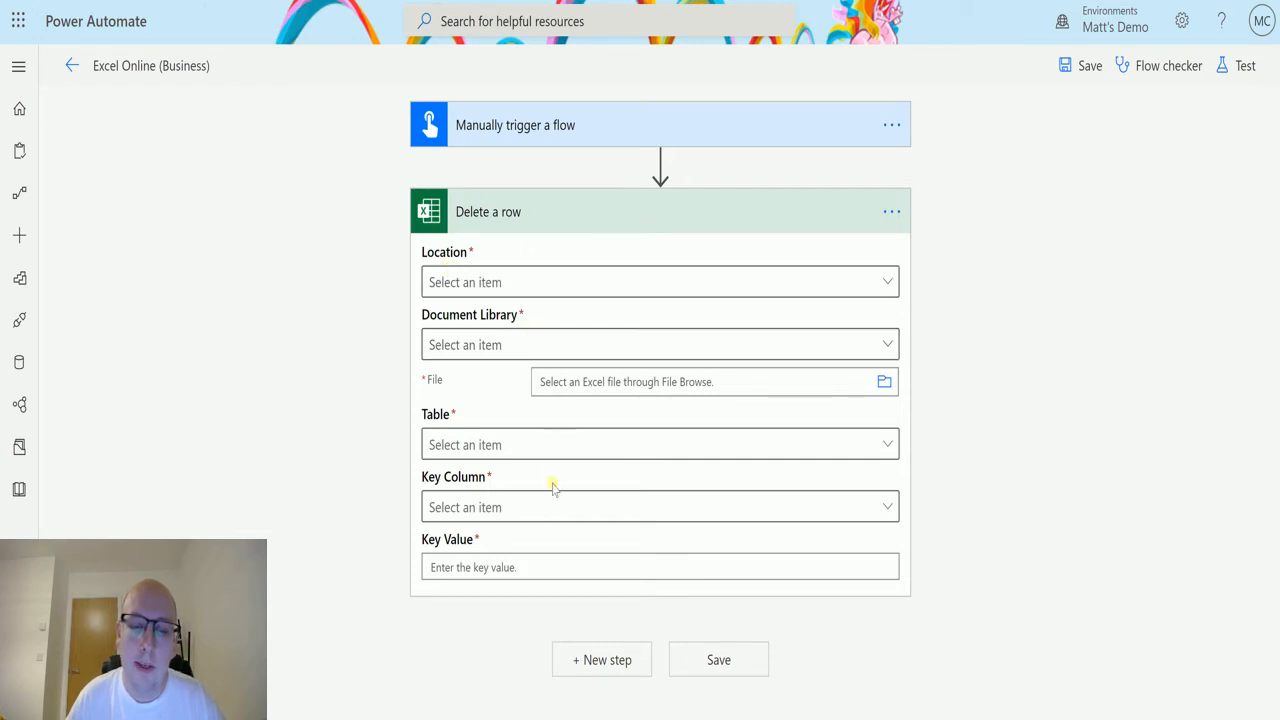
pyautogui.moveTo(576, 344)
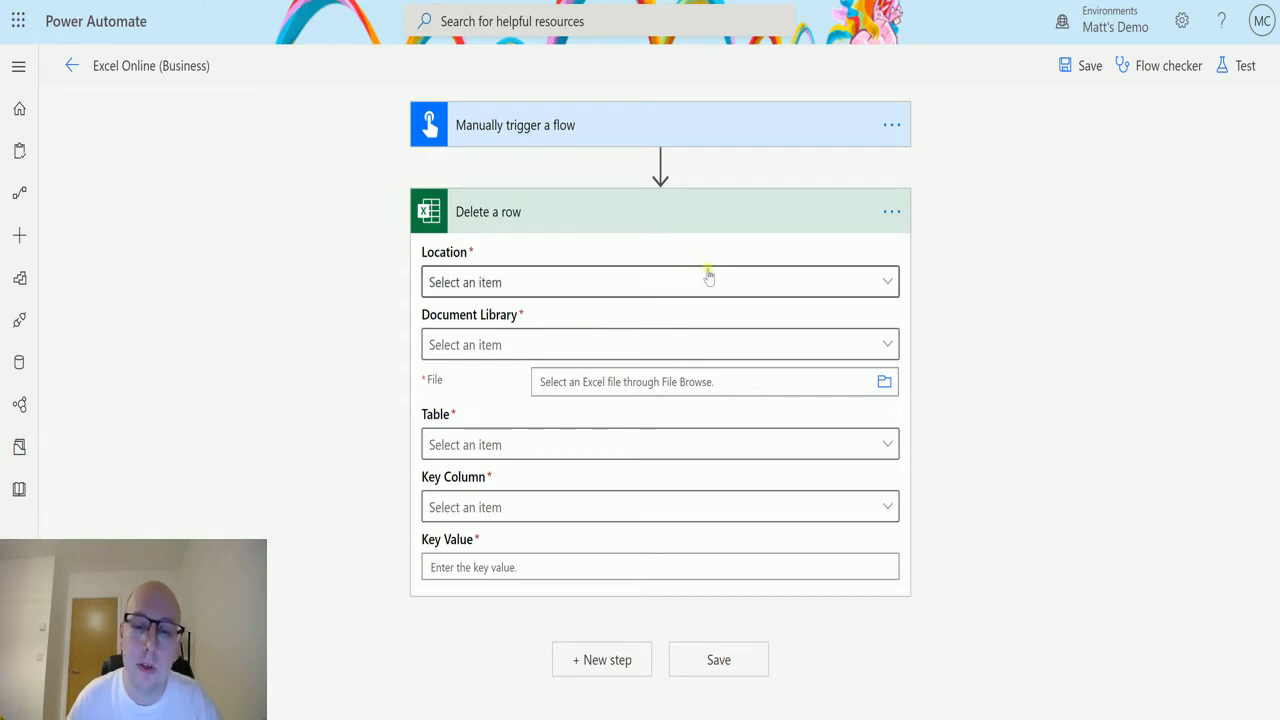
# - Set the Delete a row step's Location to OneDrive for Business
pyautogui.click(660, 282)
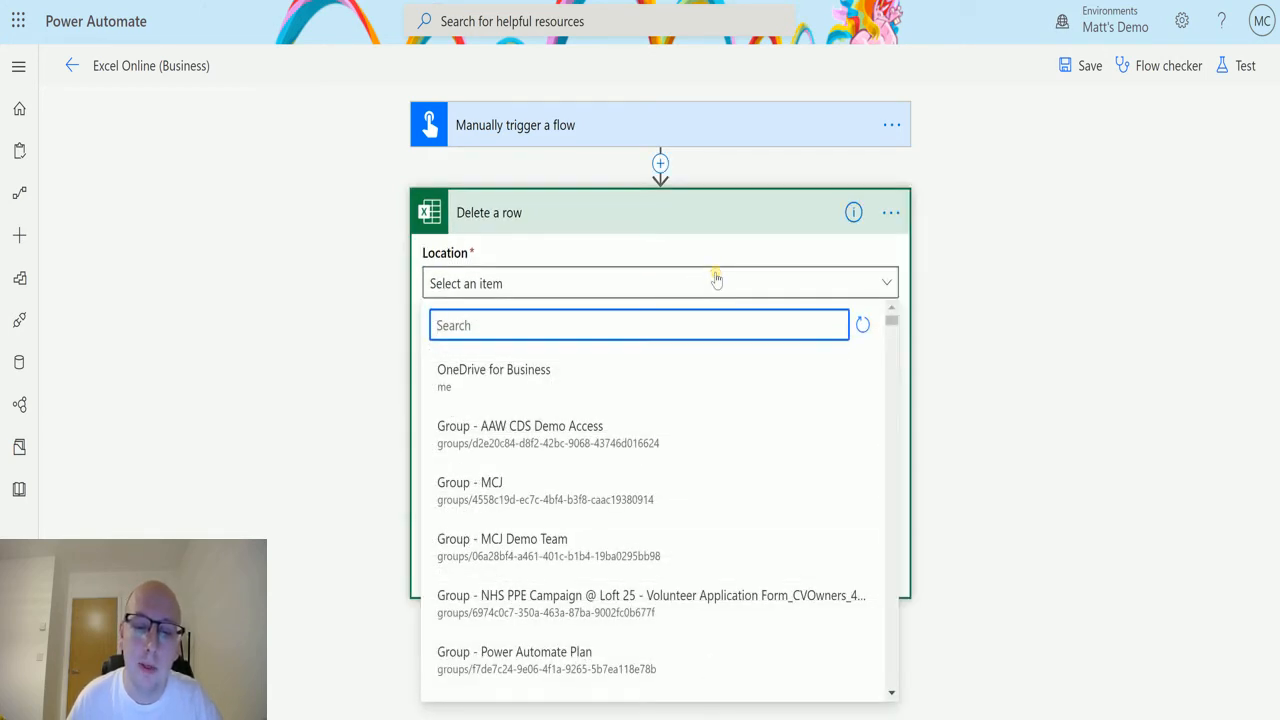
pyautogui.moveTo(700, 308)
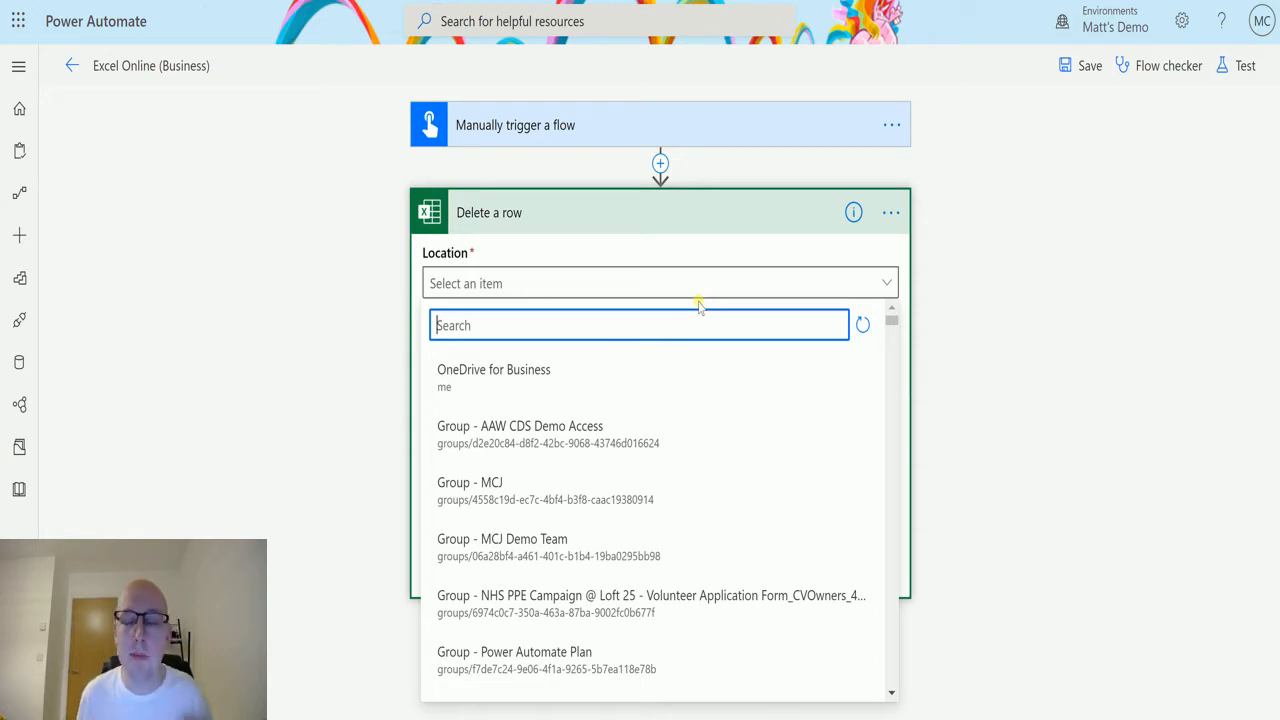
pyautogui.moveTo(676, 328)
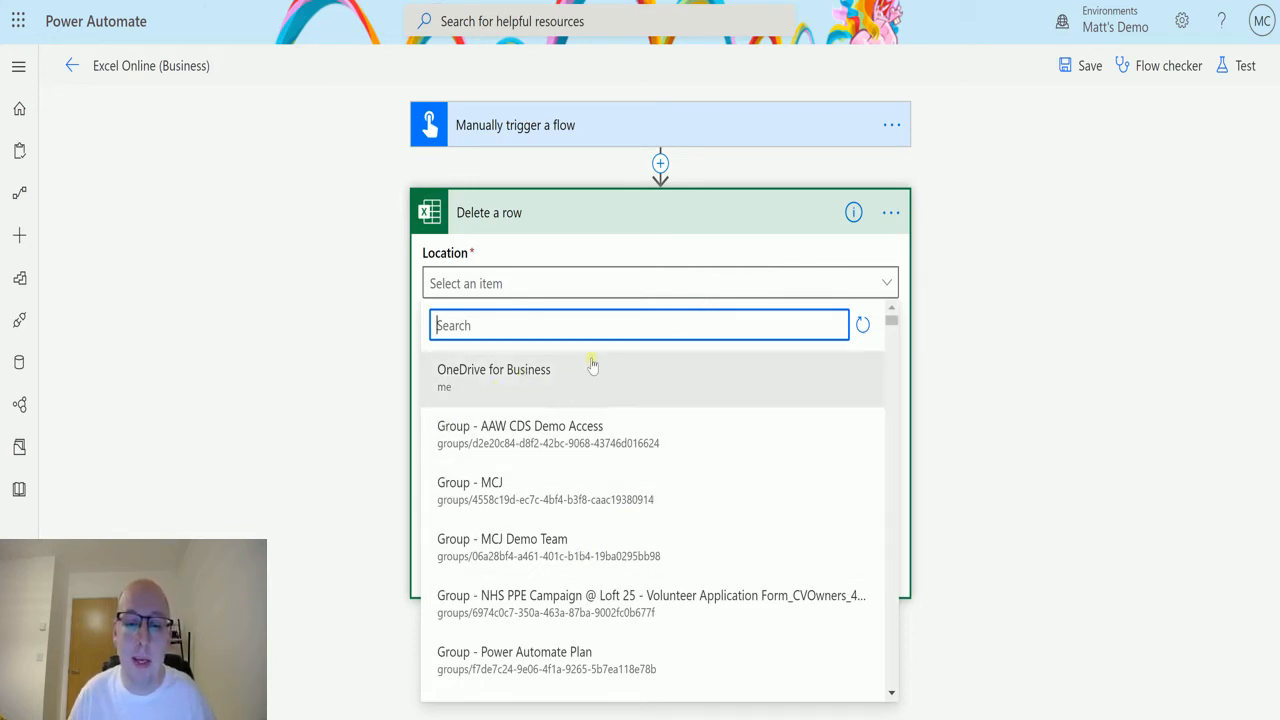
pyautogui.moveTo(560, 548)
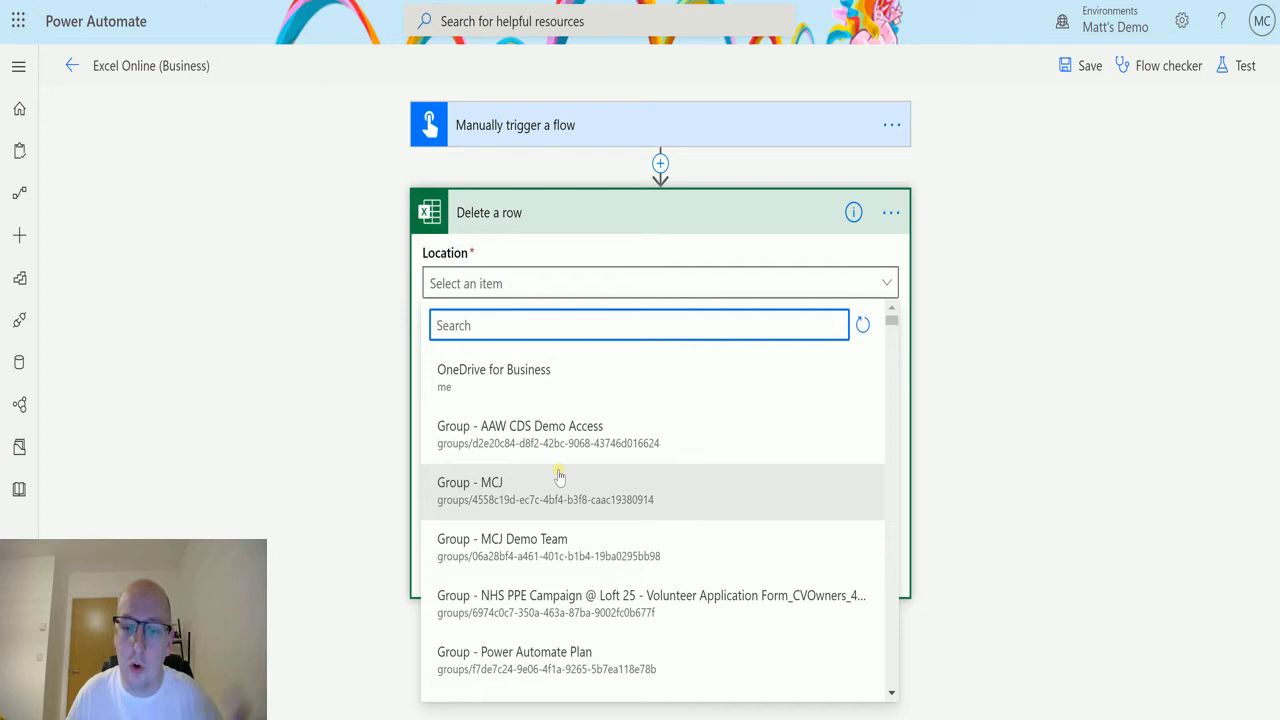
pyautogui.moveTo(504, 404)
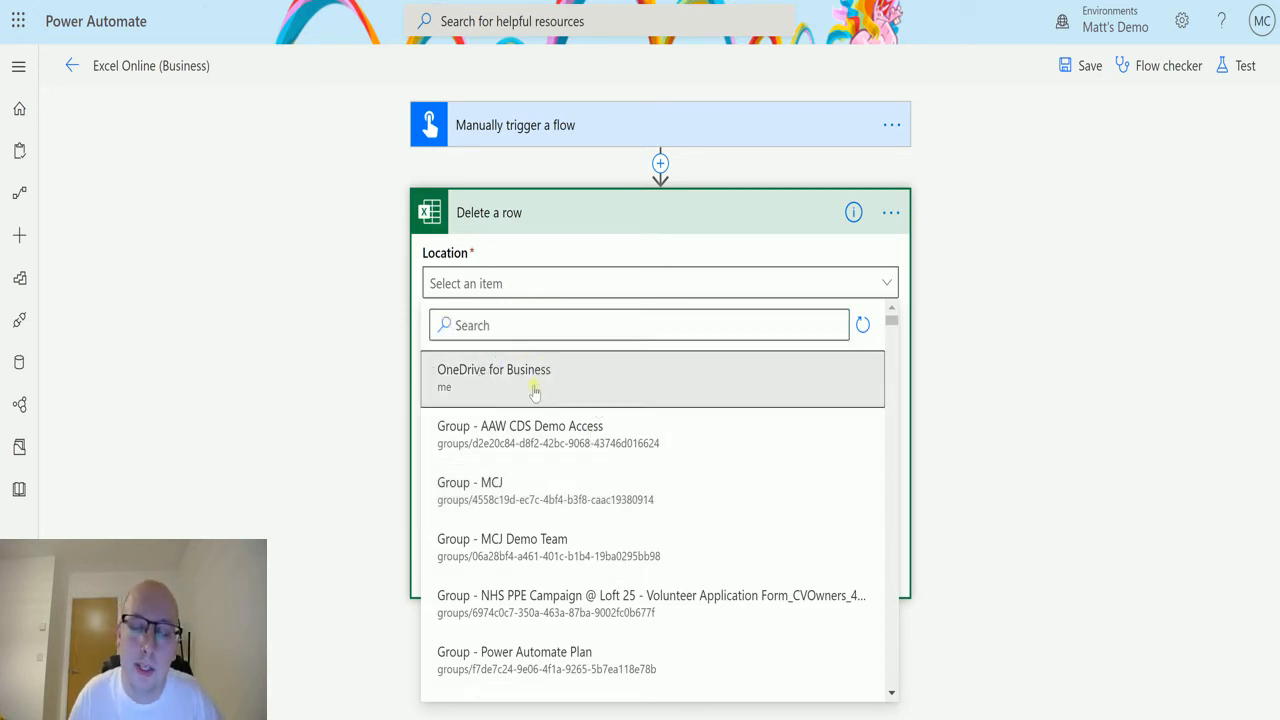
pyautogui.click(492, 378)
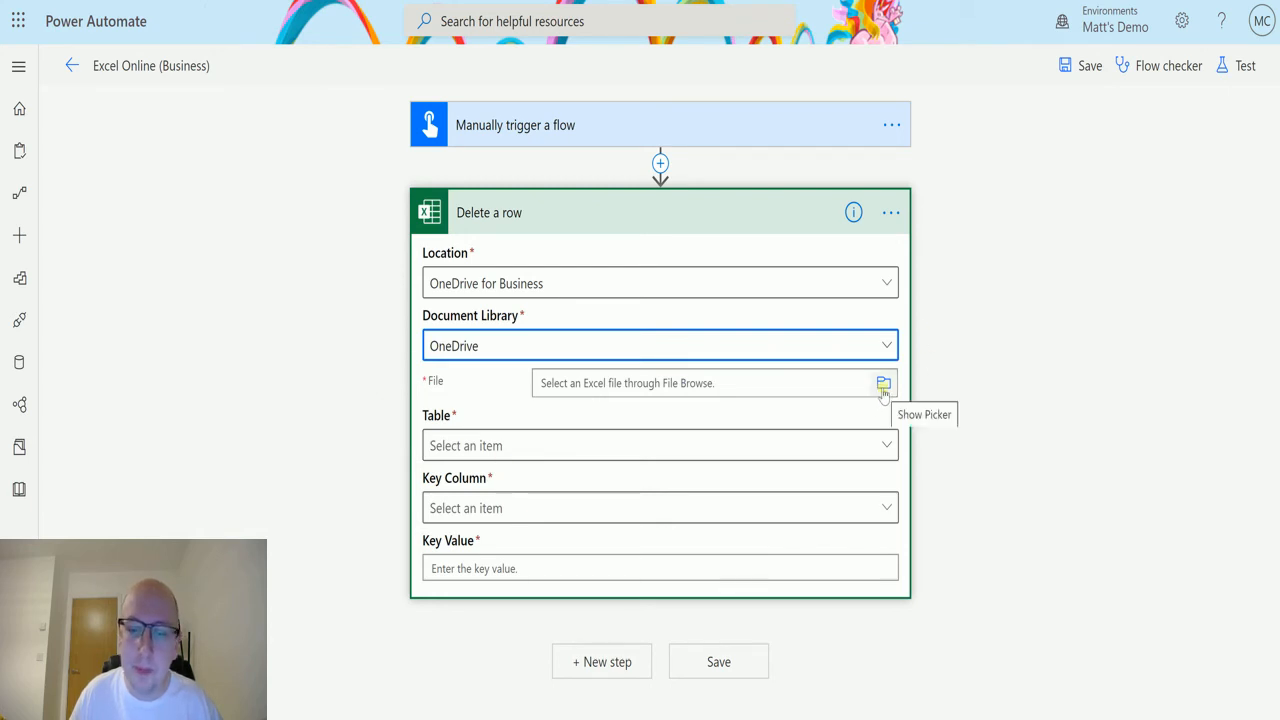
# - Choose FlowBook.xlsx from the PowerAutomate folder as the step's file
pyautogui.click(884, 384)
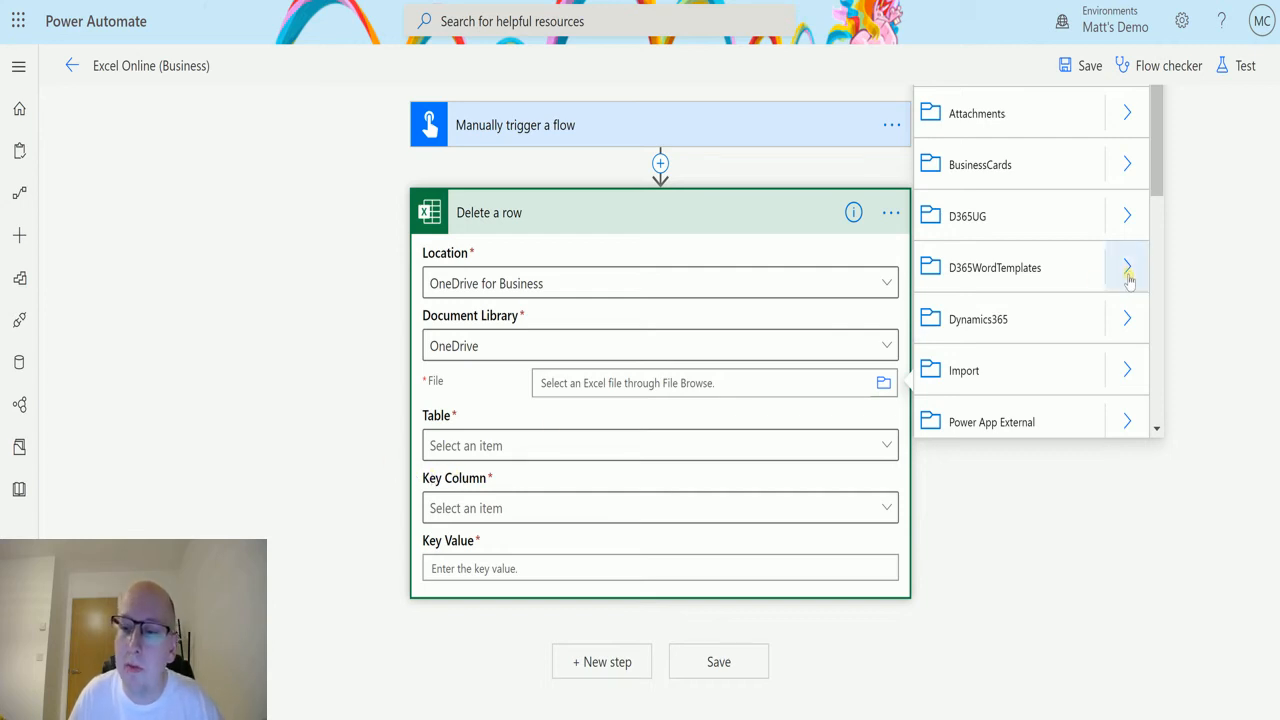
pyautogui.scroll(-3)
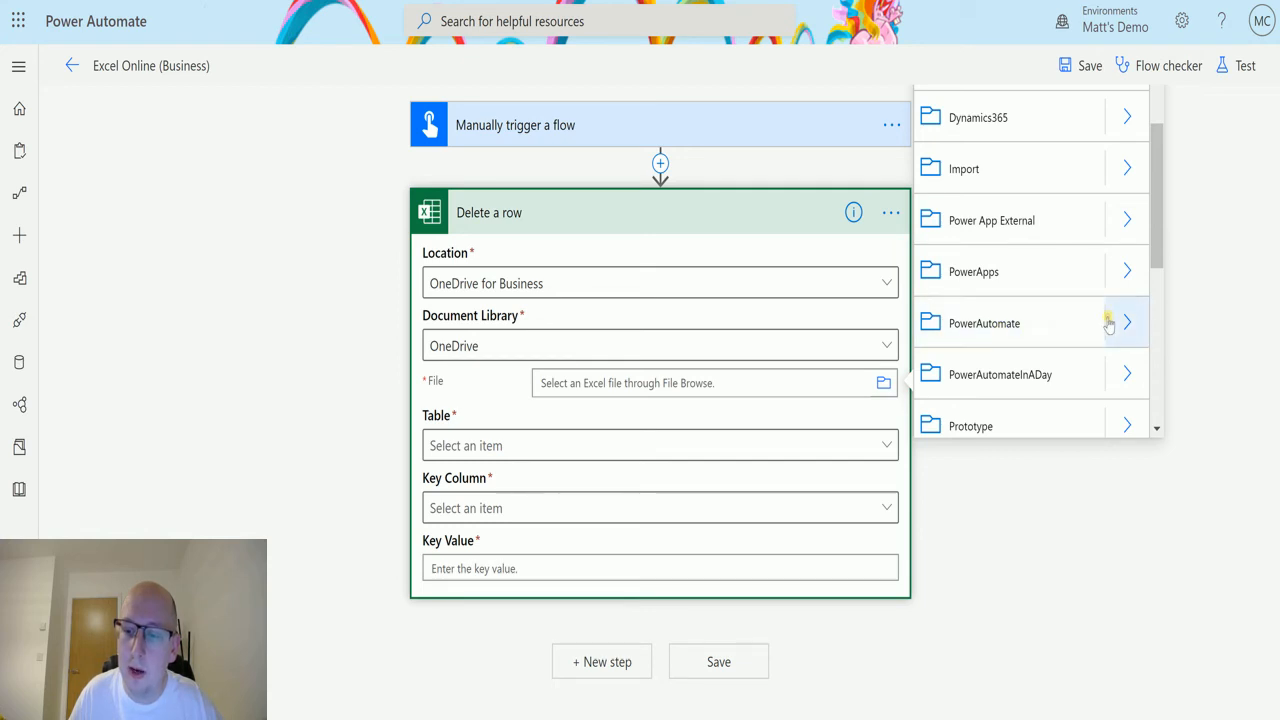
pyautogui.click(984, 322)
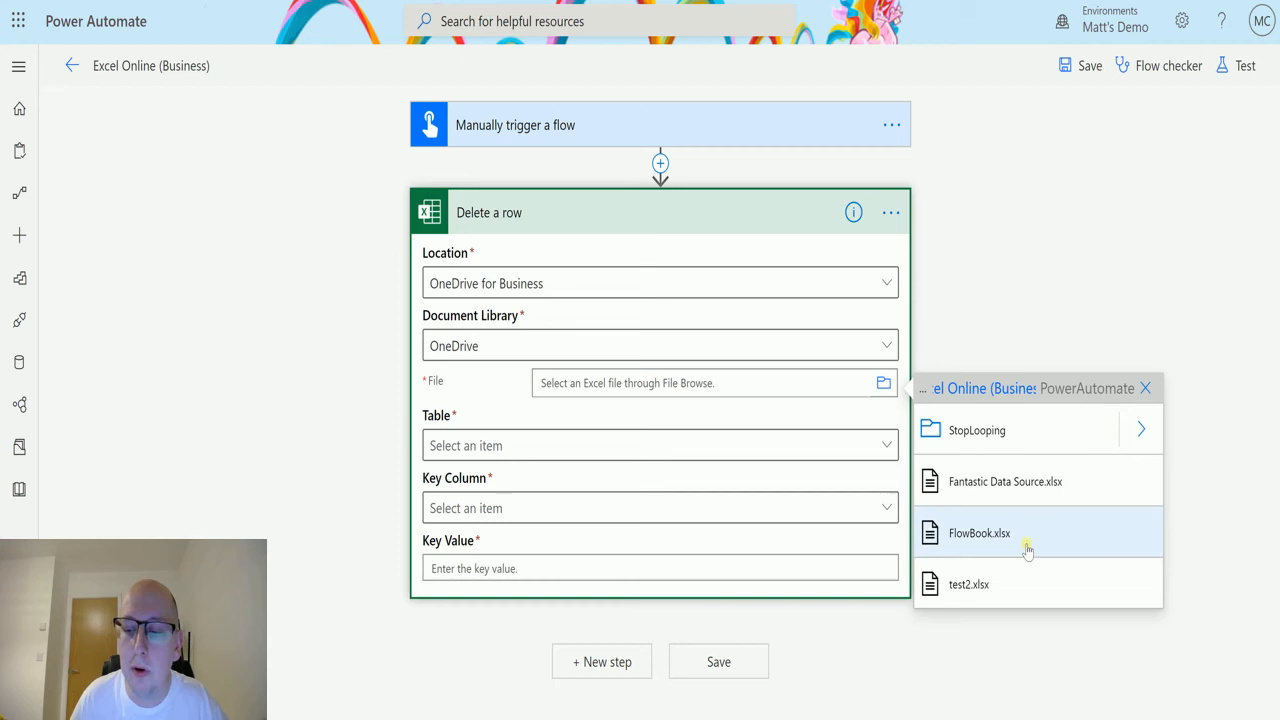
pyautogui.click(978, 532)
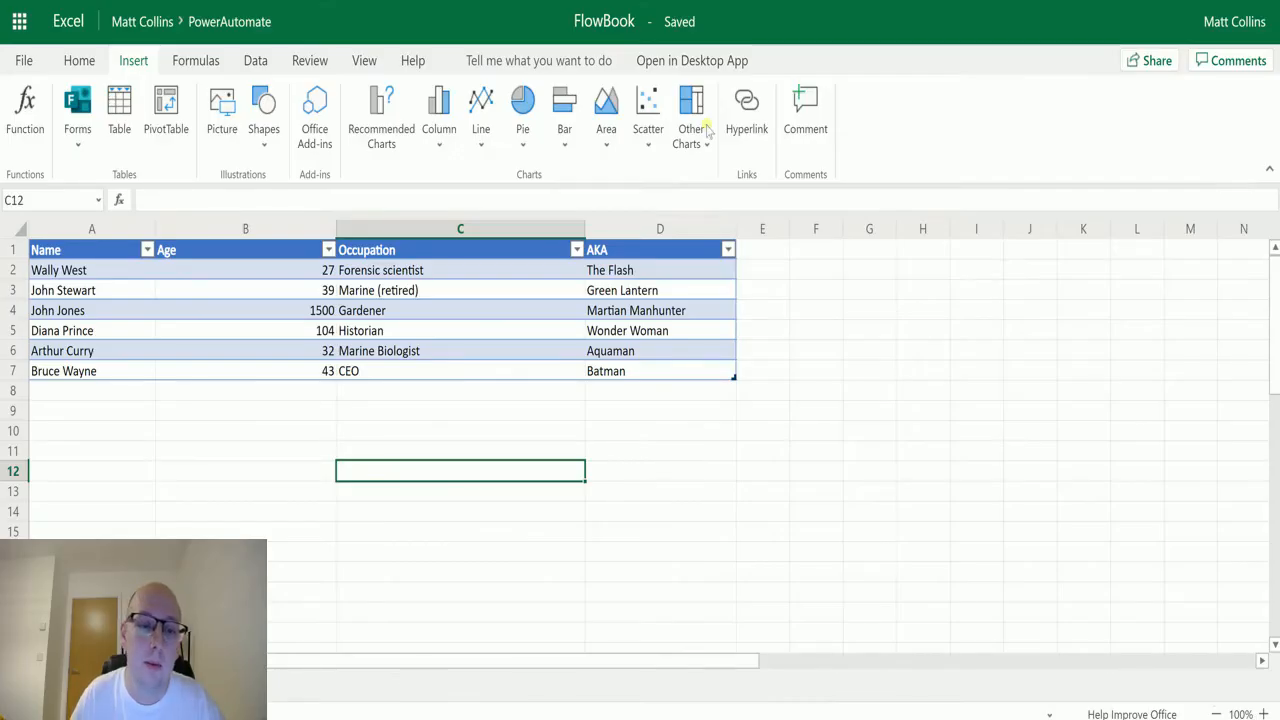
pyautogui.moveTo(668, 412)
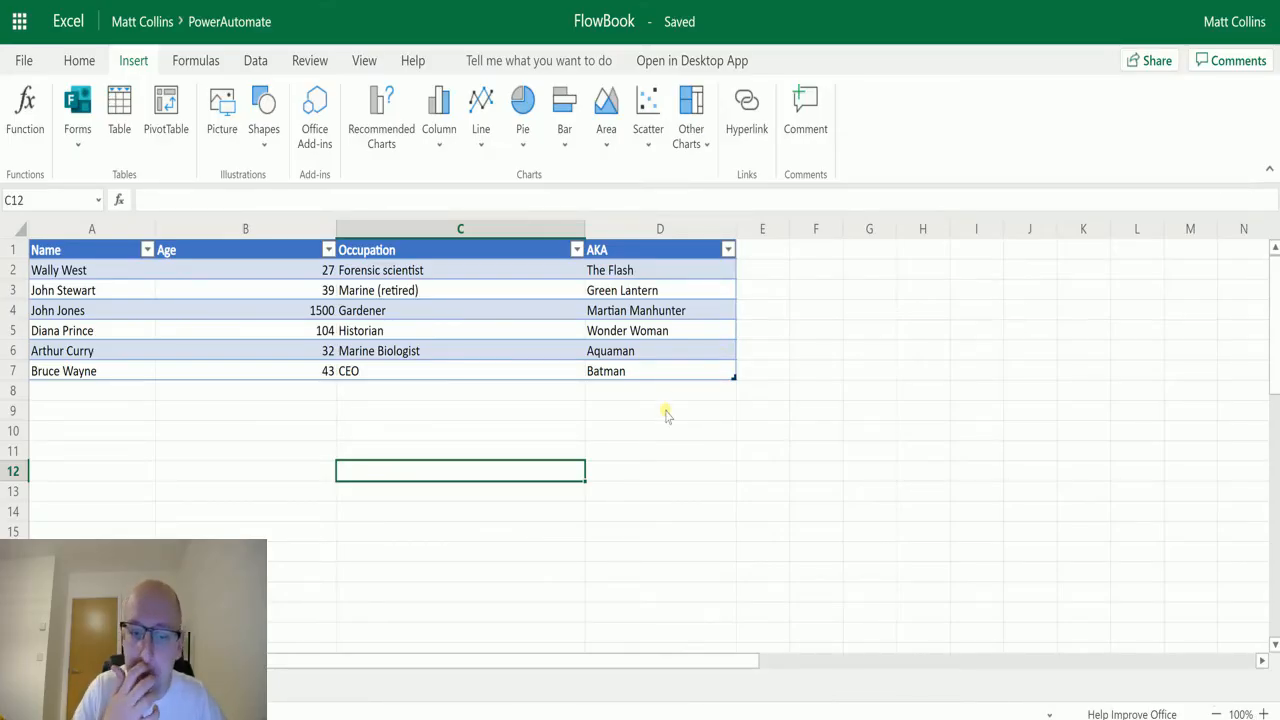
pyautogui.moveTo(58, 328)
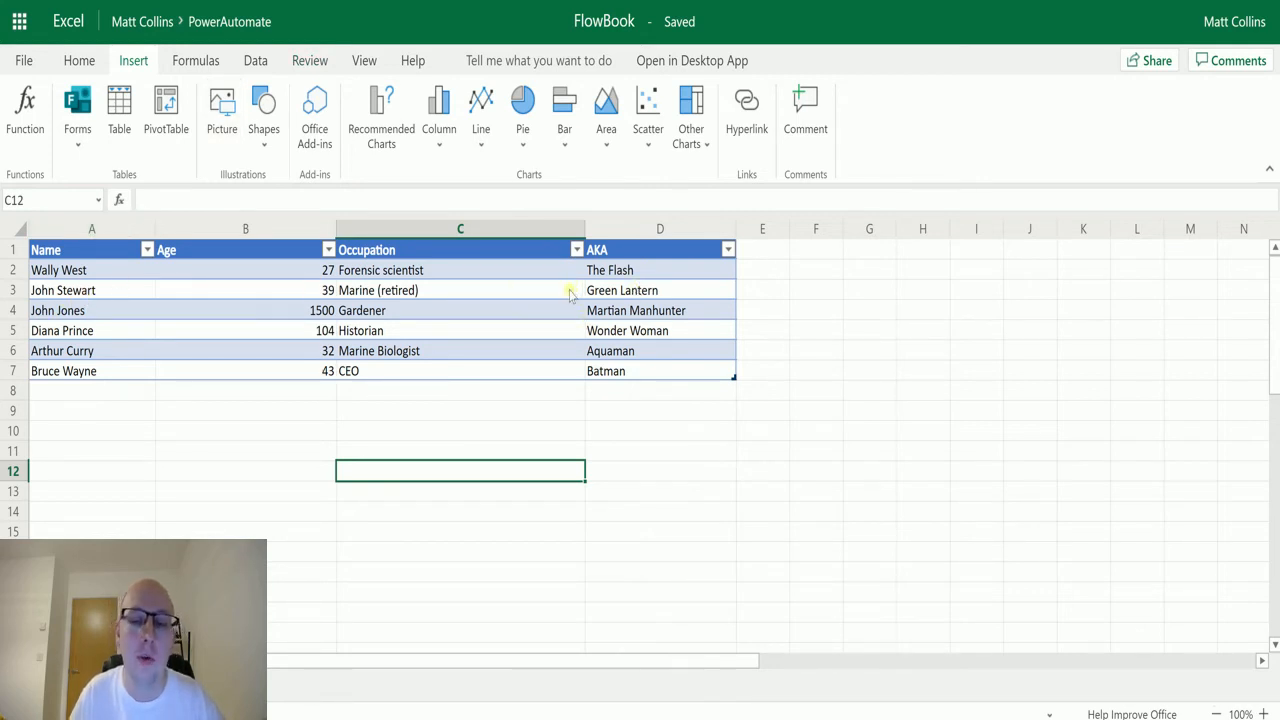
pyautogui.moveTo(678, 490)
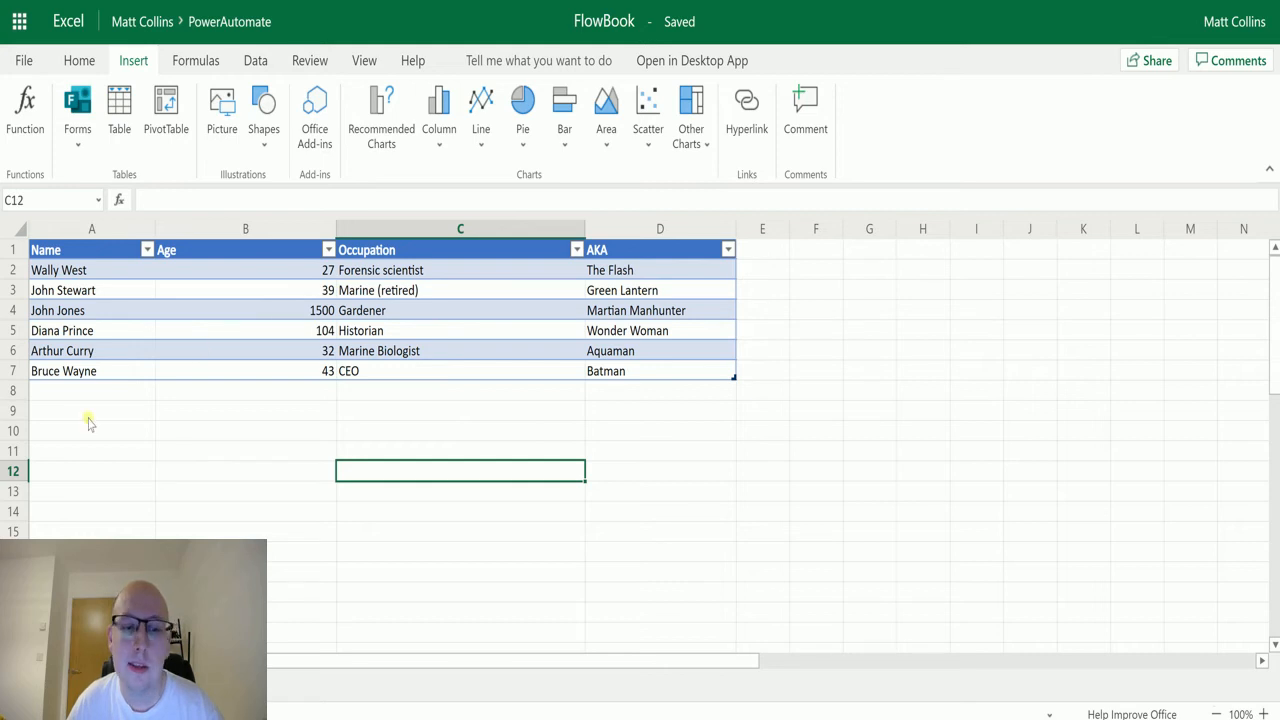
pyautogui.moveTo(304, 298)
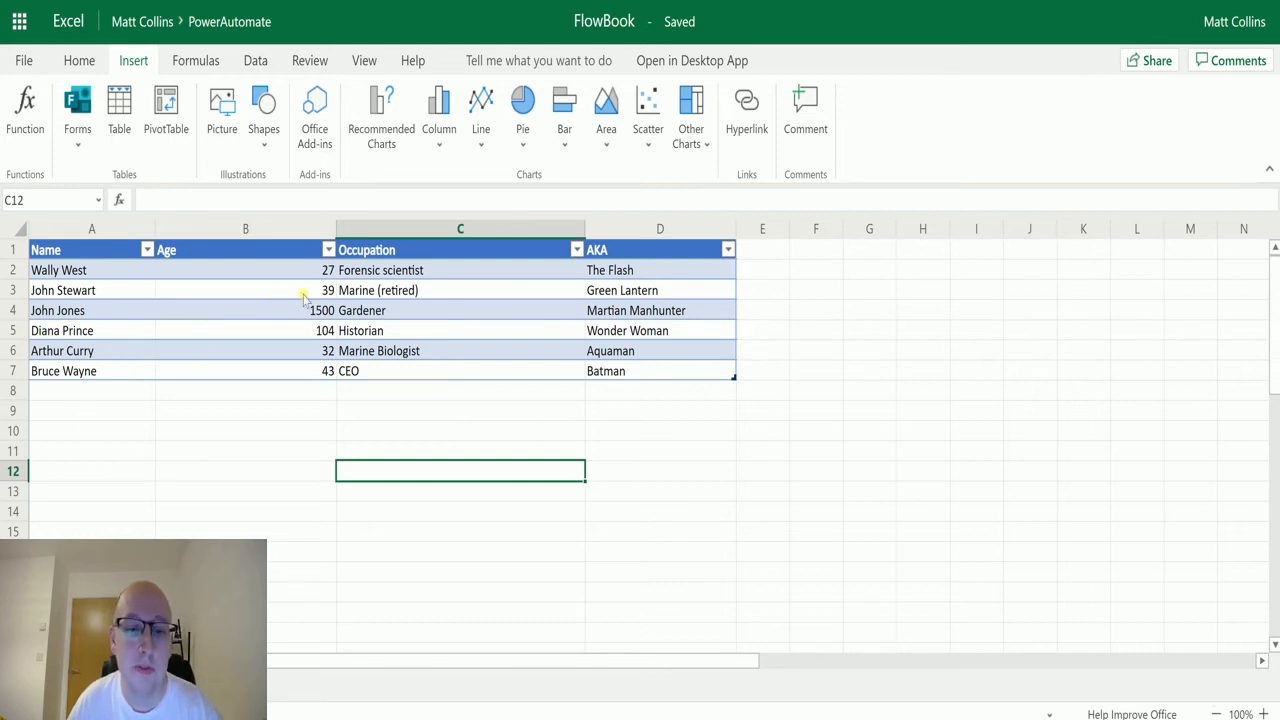
pyautogui.moveTo(524, 324)
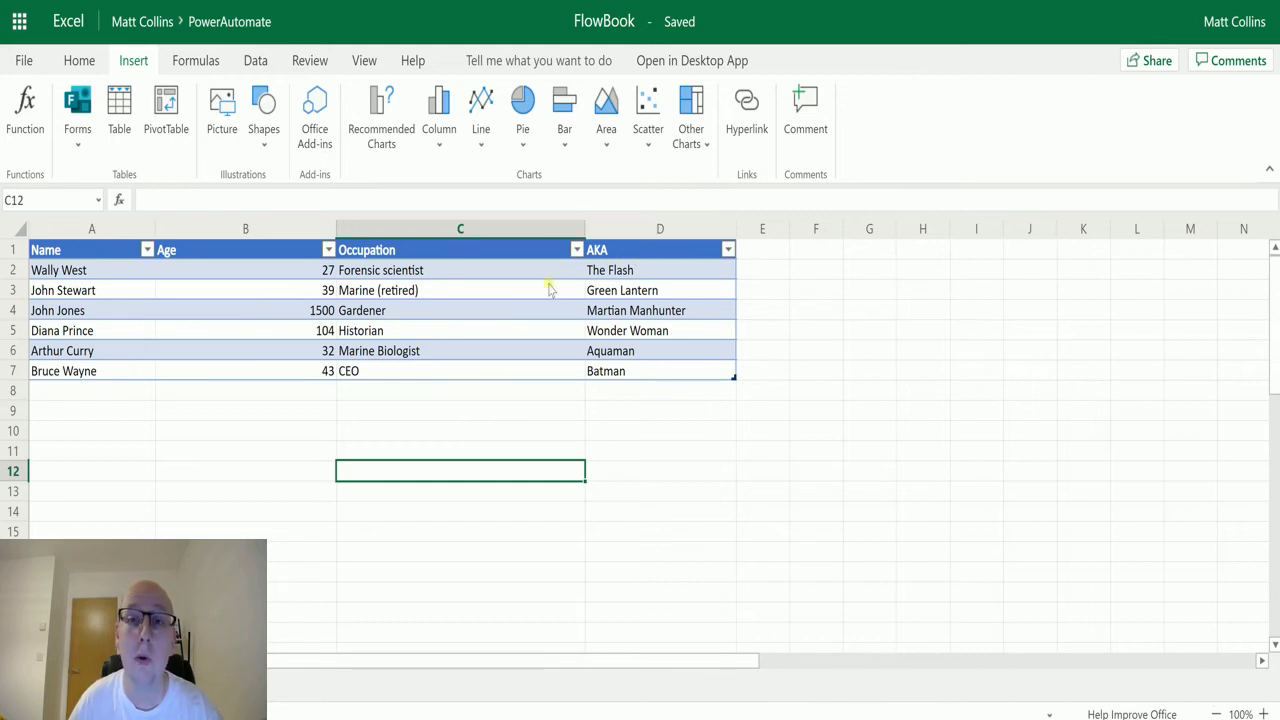
pyautogui.moveTo(202, 398)
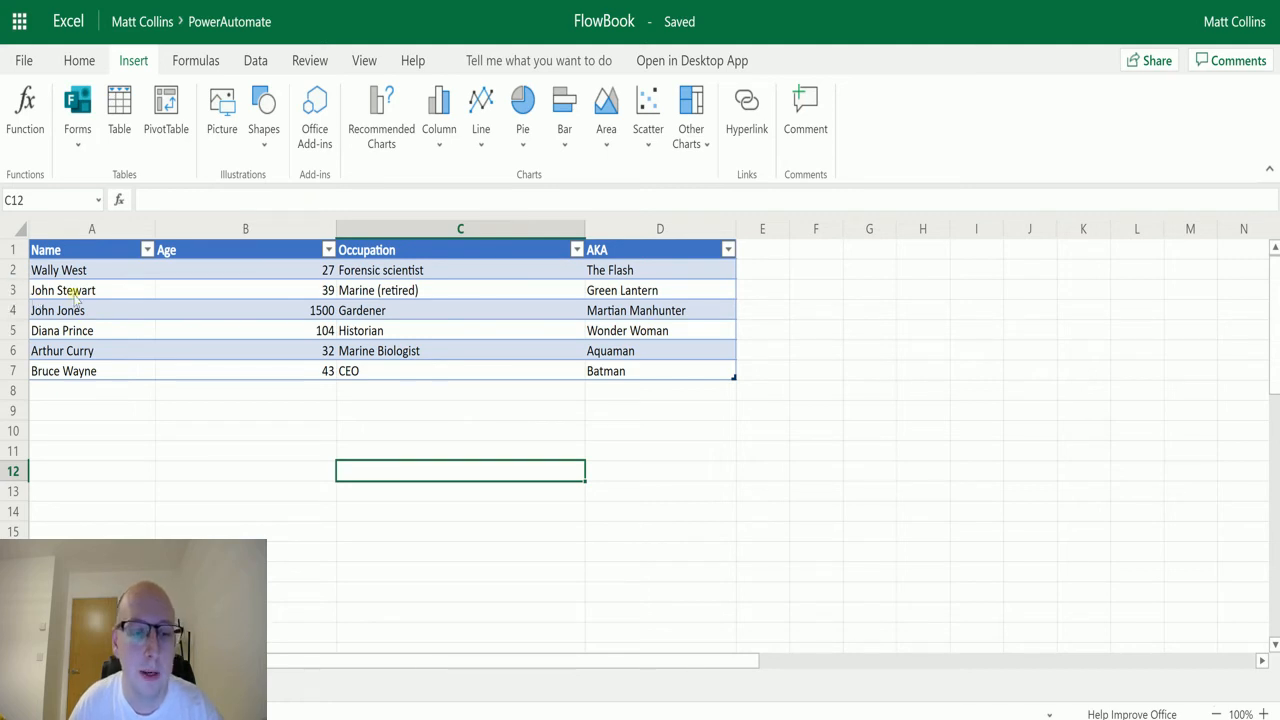
pyautogui.moveTo(204, 296)
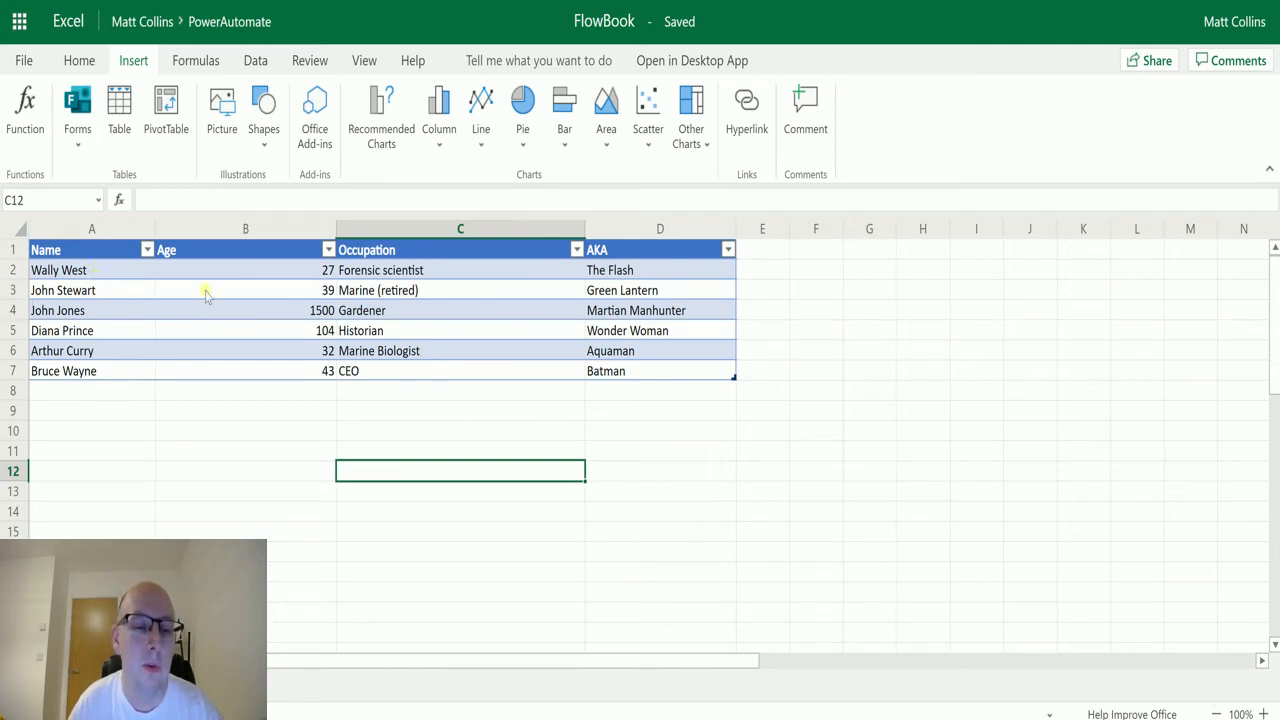
pyautogui.moveTo(676, 268)
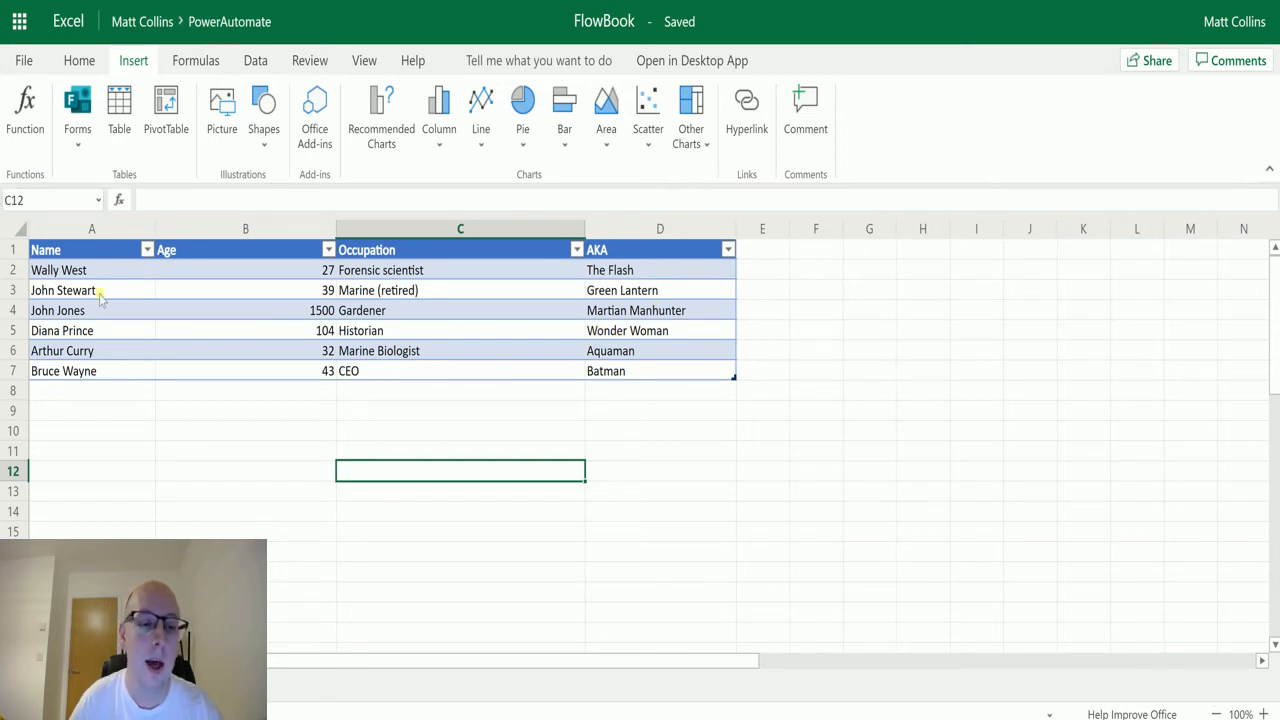
pyautogui.moveTo(270, 310)
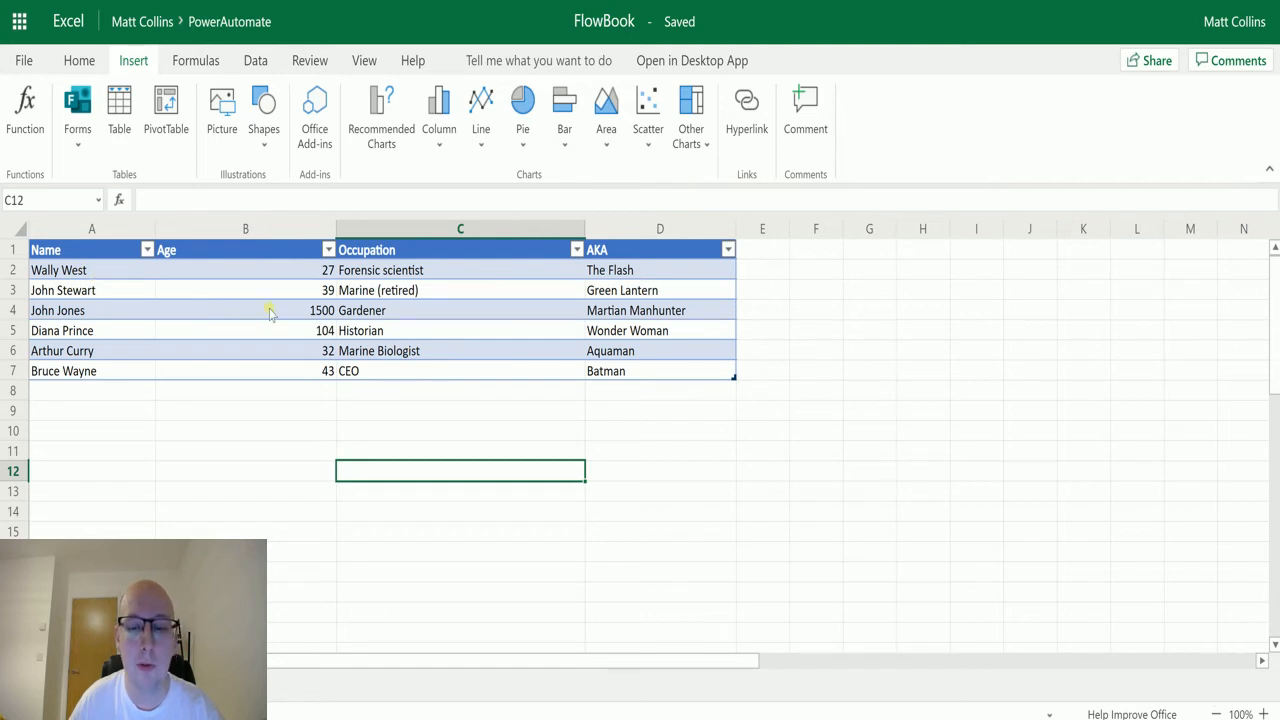
pyautogui.moveTo(640, 276)
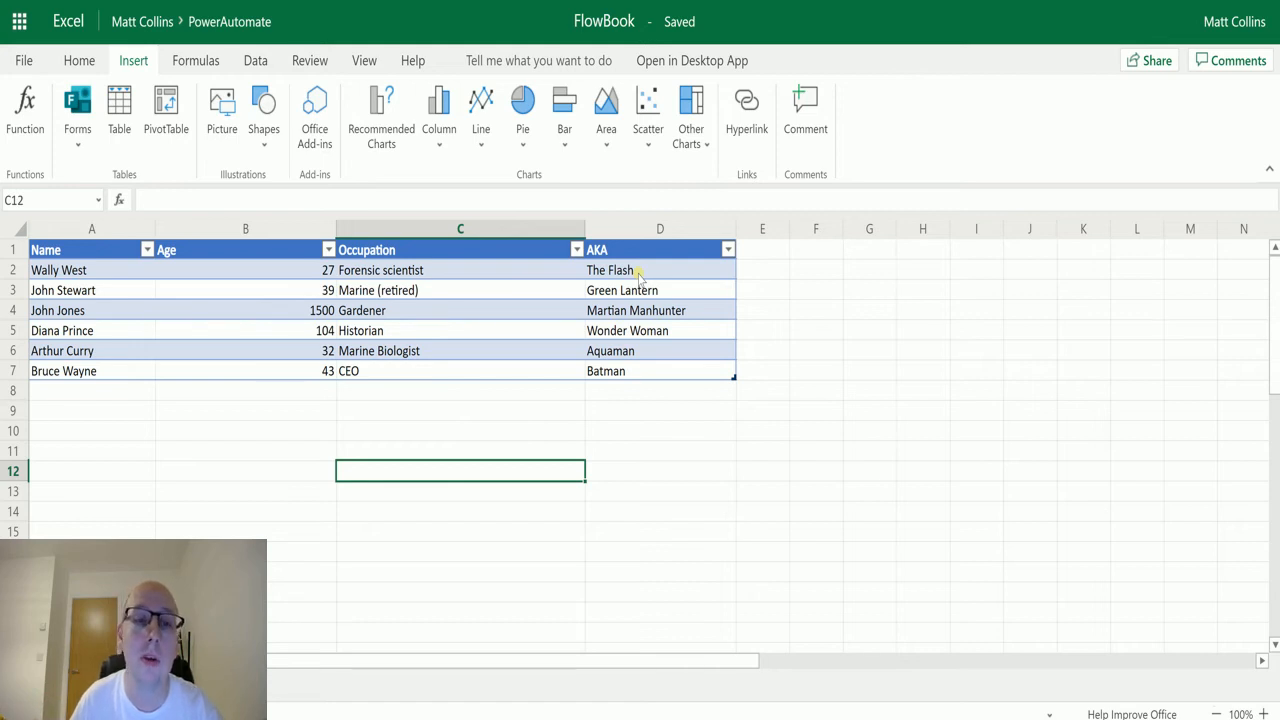
pyautogui.moveTo(204, 340)
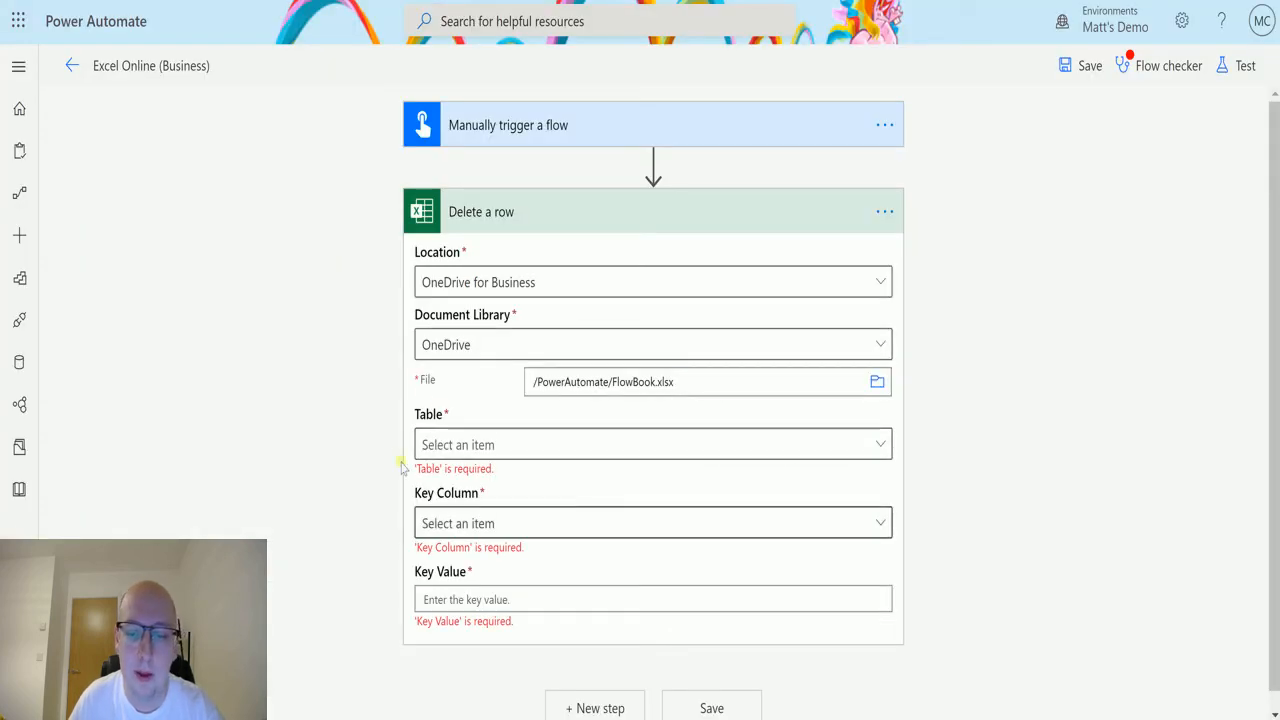
# - Target Table1 with AKA as key column and Batman as the key value to match
pyautogui.click(652, 444)
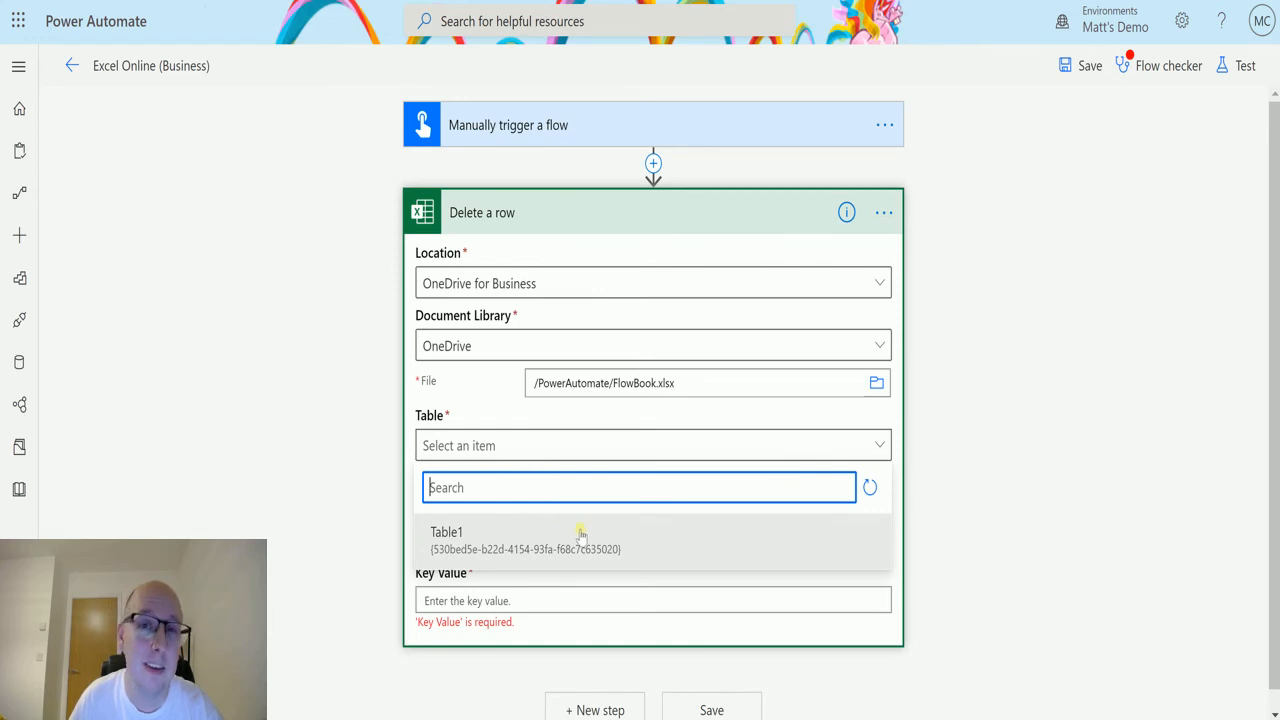
pyautogui.click(448, 532)
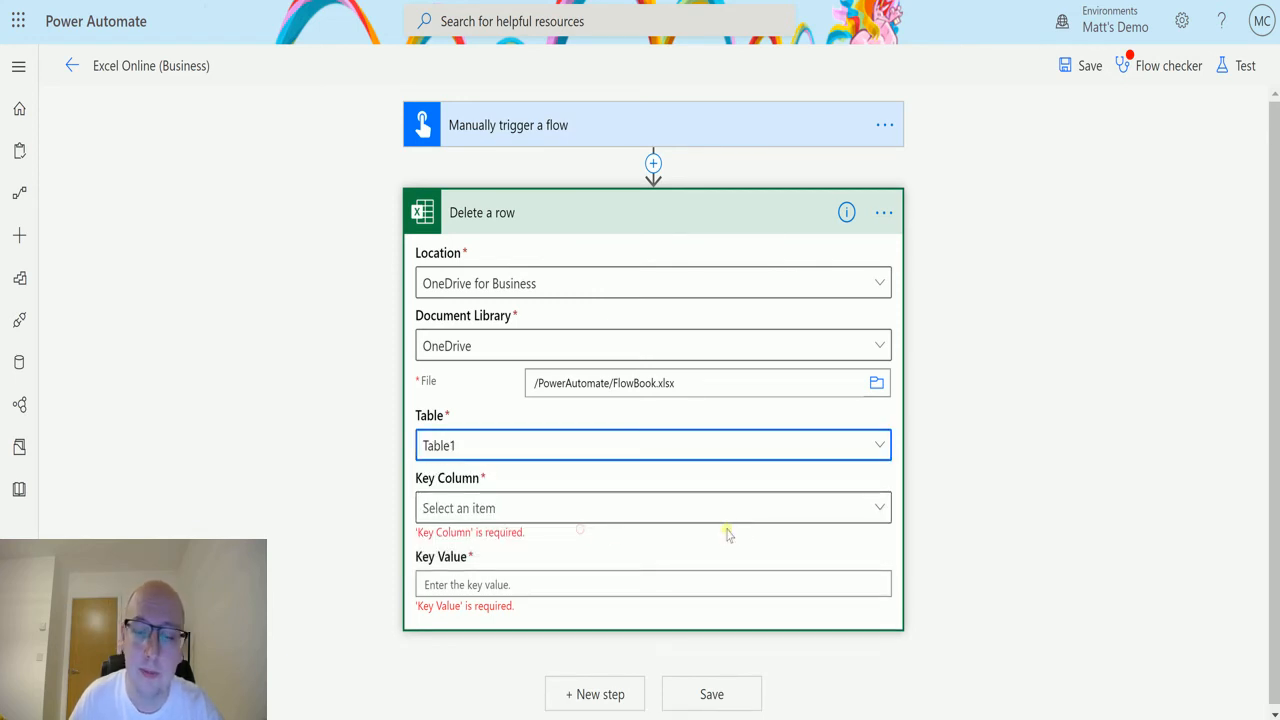
pyautogui.click(652, 508)
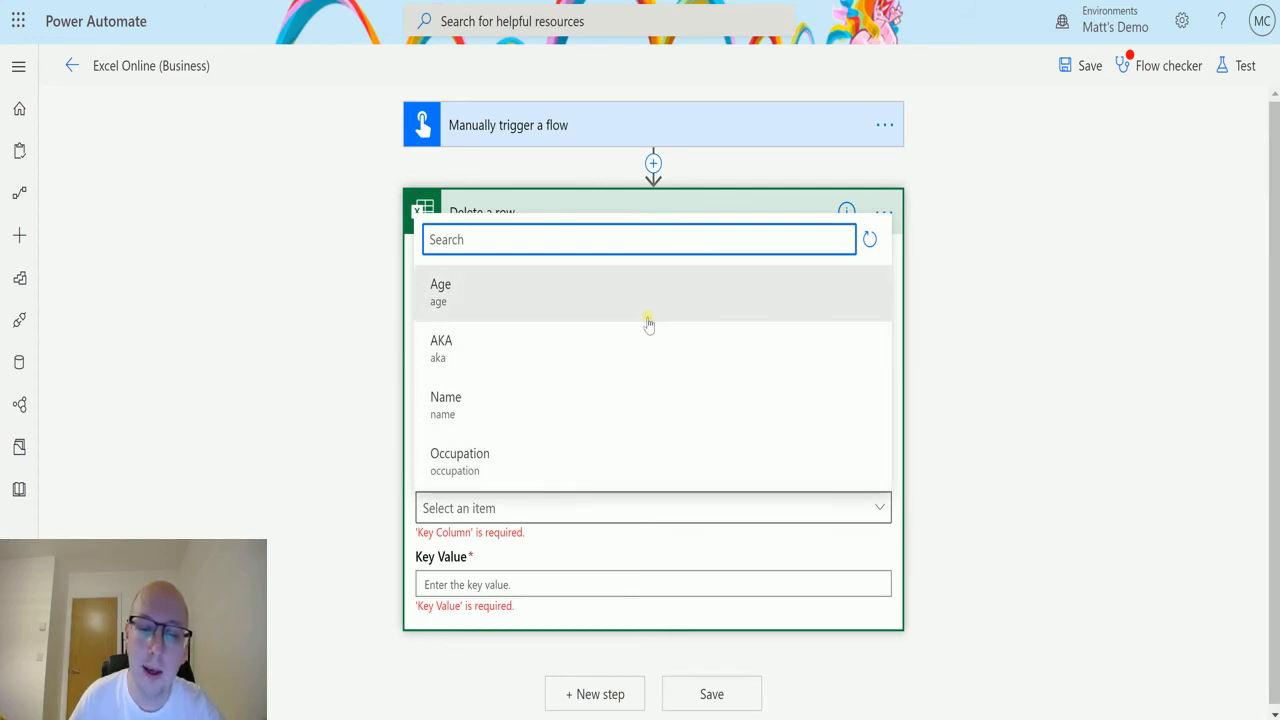
pyautogui.moveTo(644, 320)
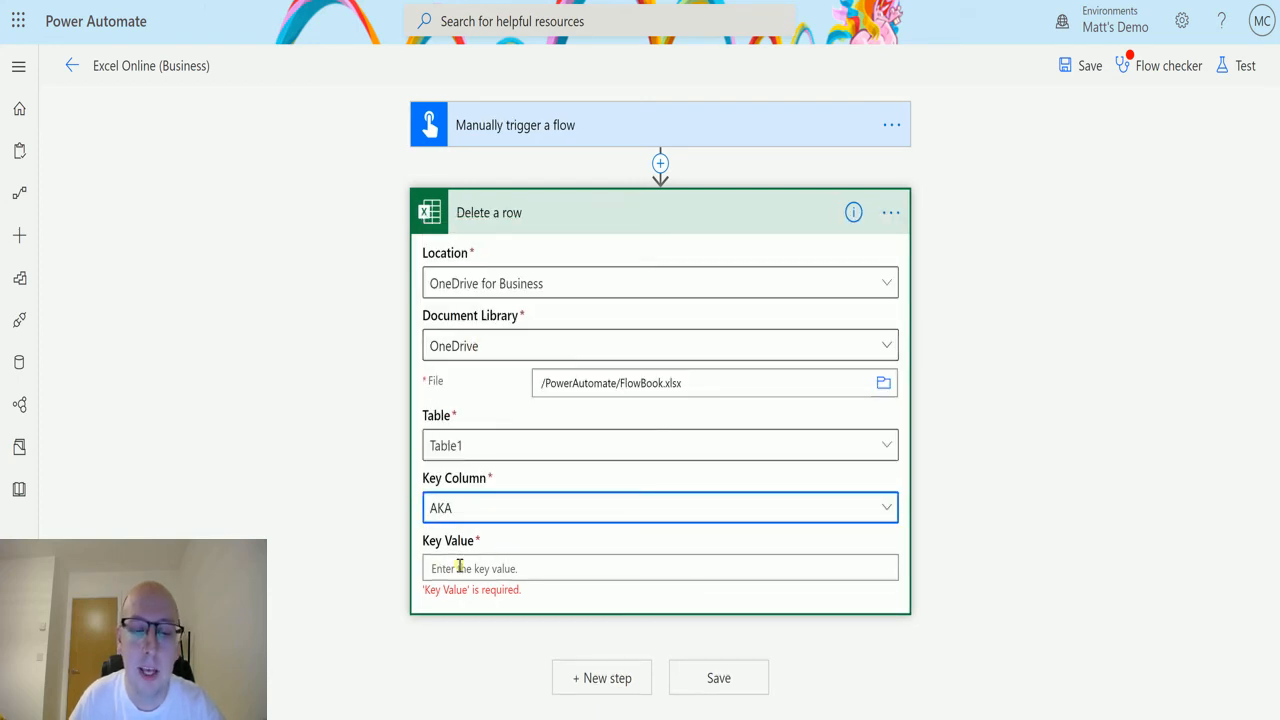
pyautogui.click(660, 568)
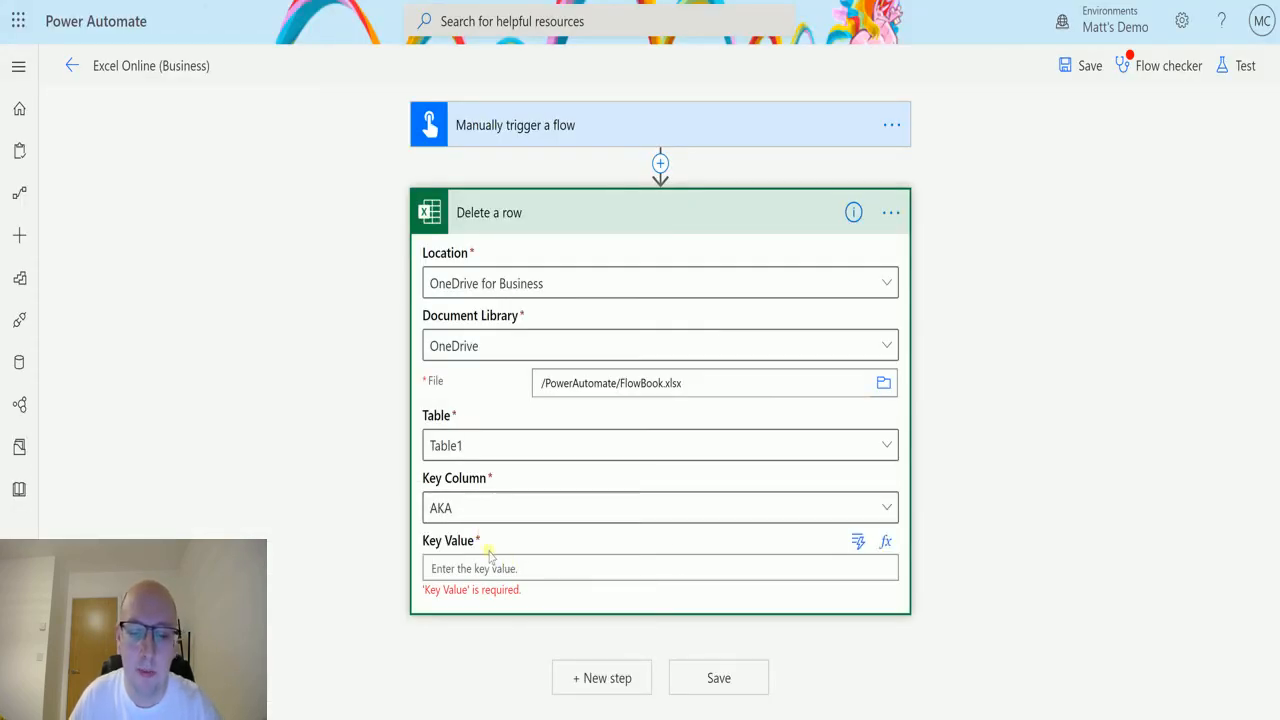
pyautogui.write('Batman')
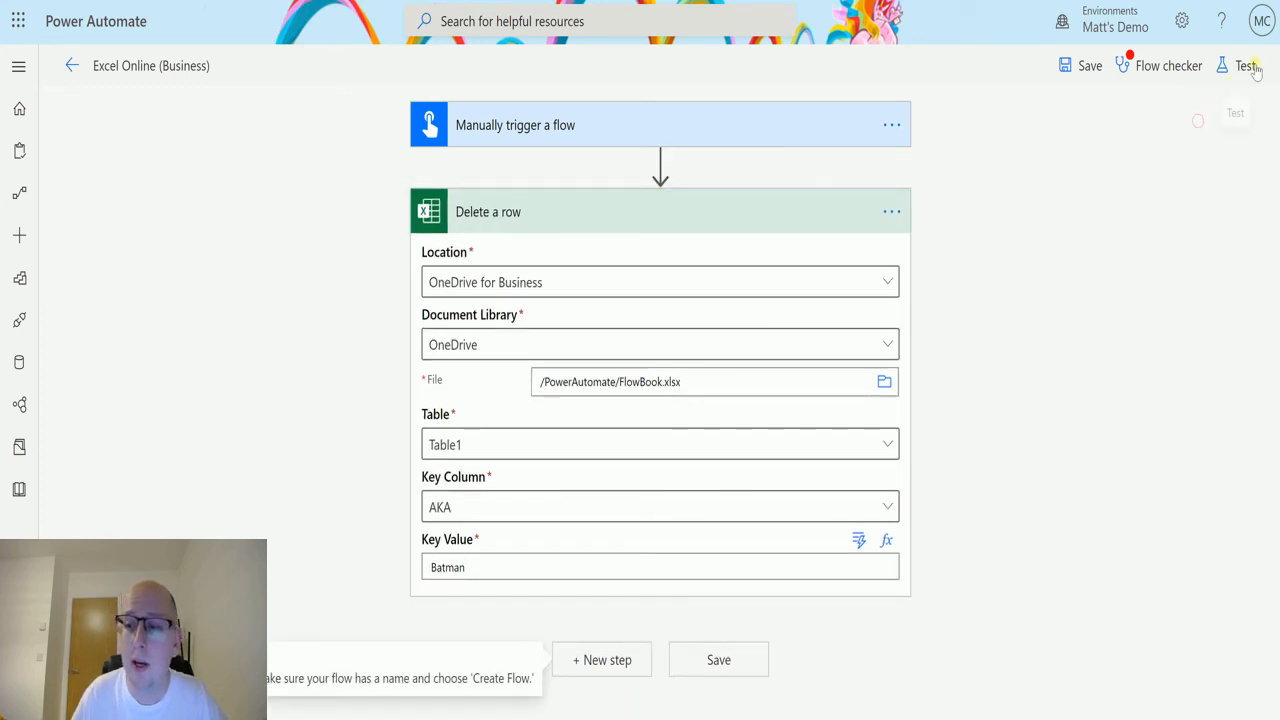
# - Save & Test the flow with a manual trigger and view the successful run results
pyautogui.click(1244, 64)
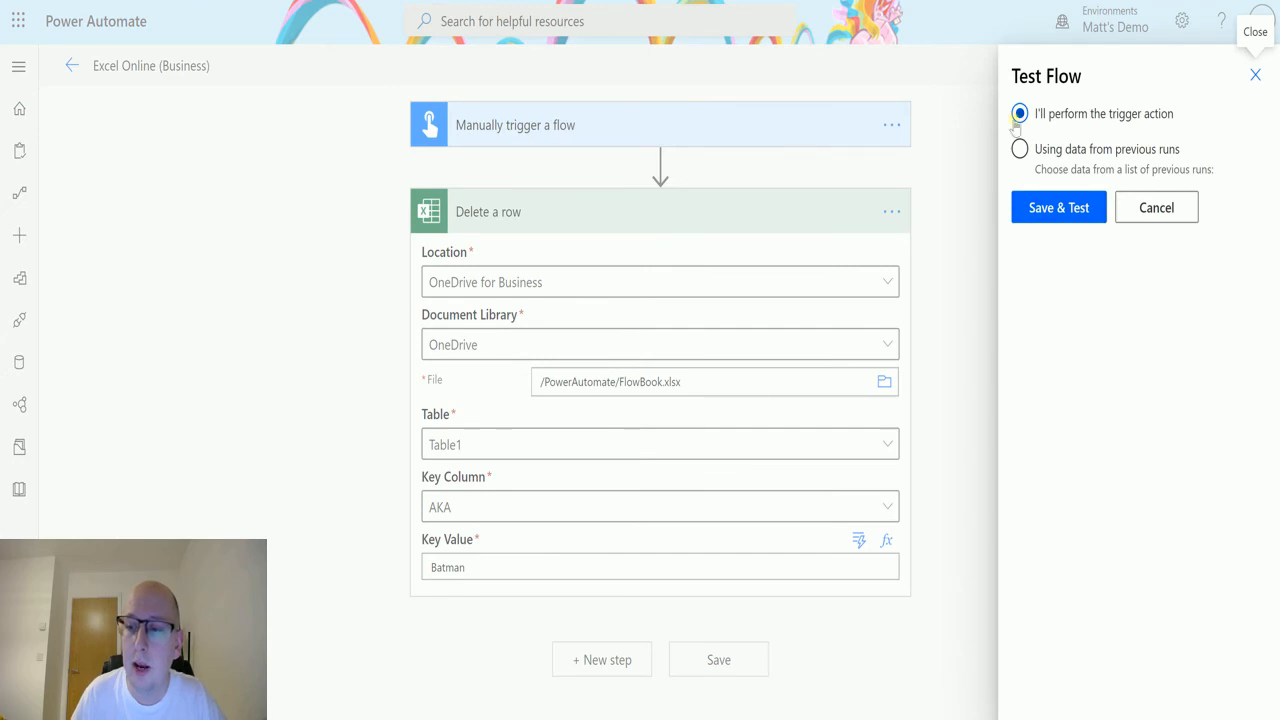
pyautogui.click(1058, 206)
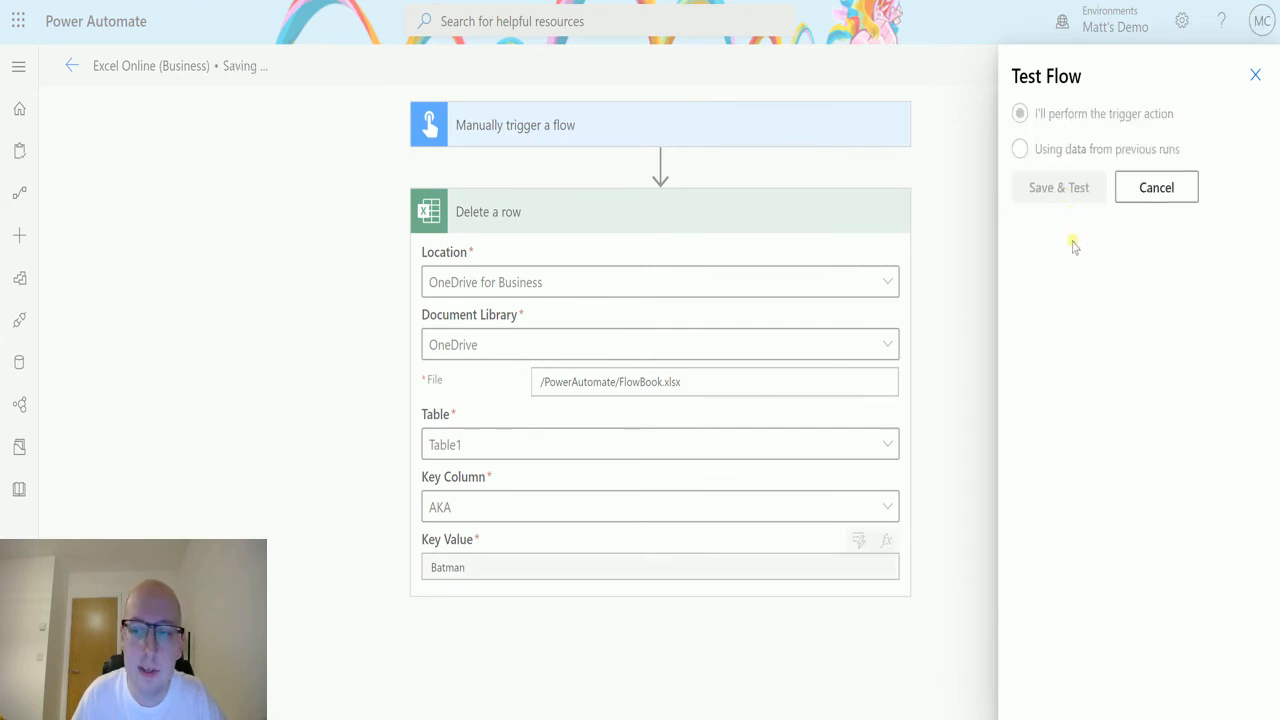
pyautogui.click(1058, 188)
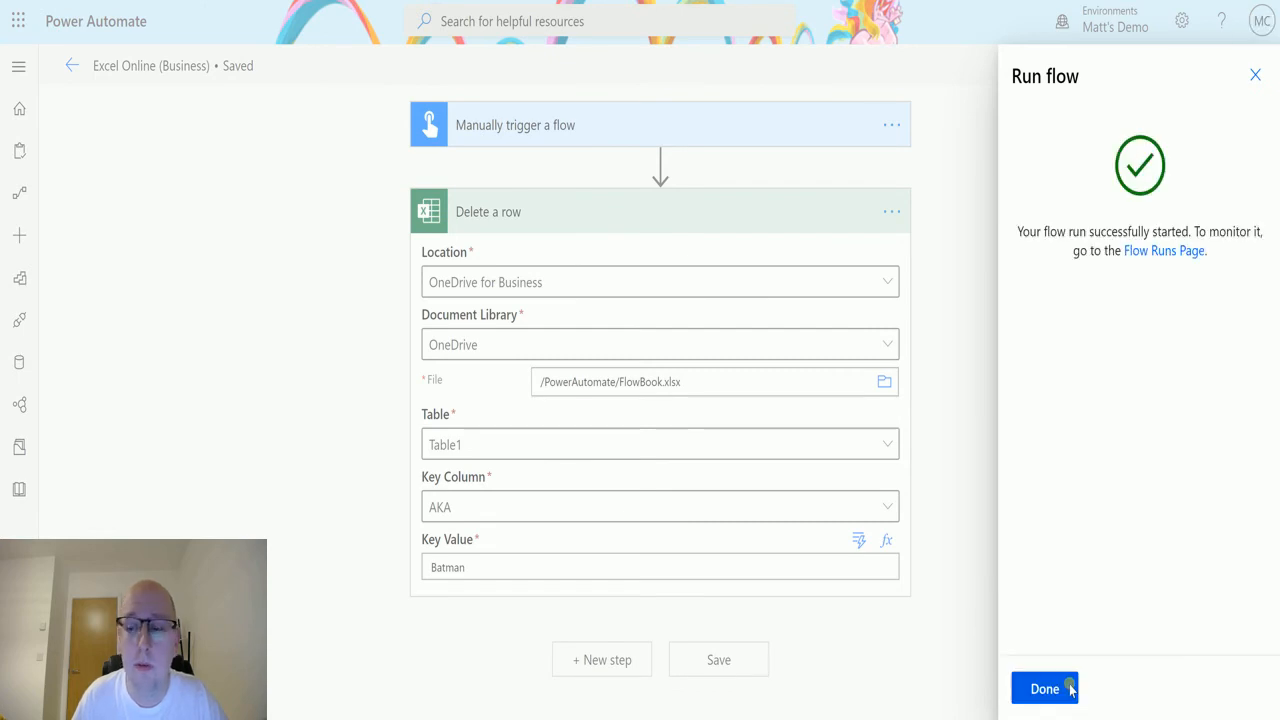
pyautogui.click(1044, 688)
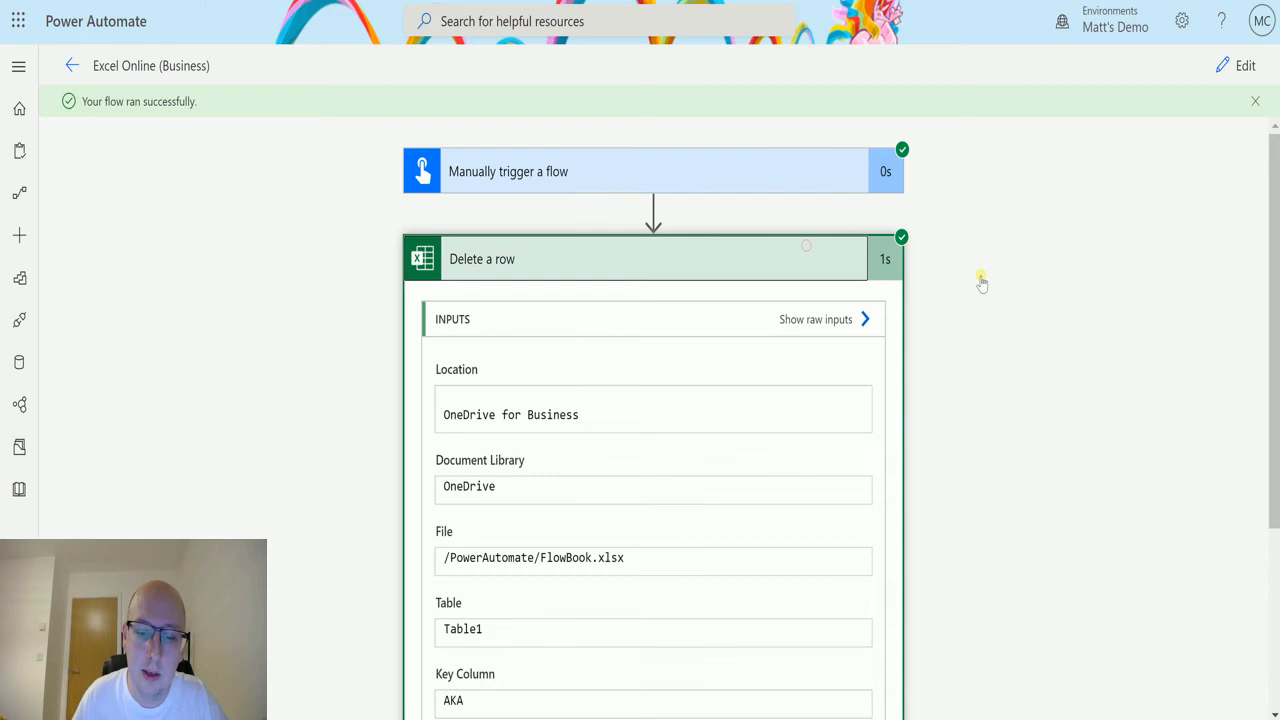
pyautogui.scroll(-3)
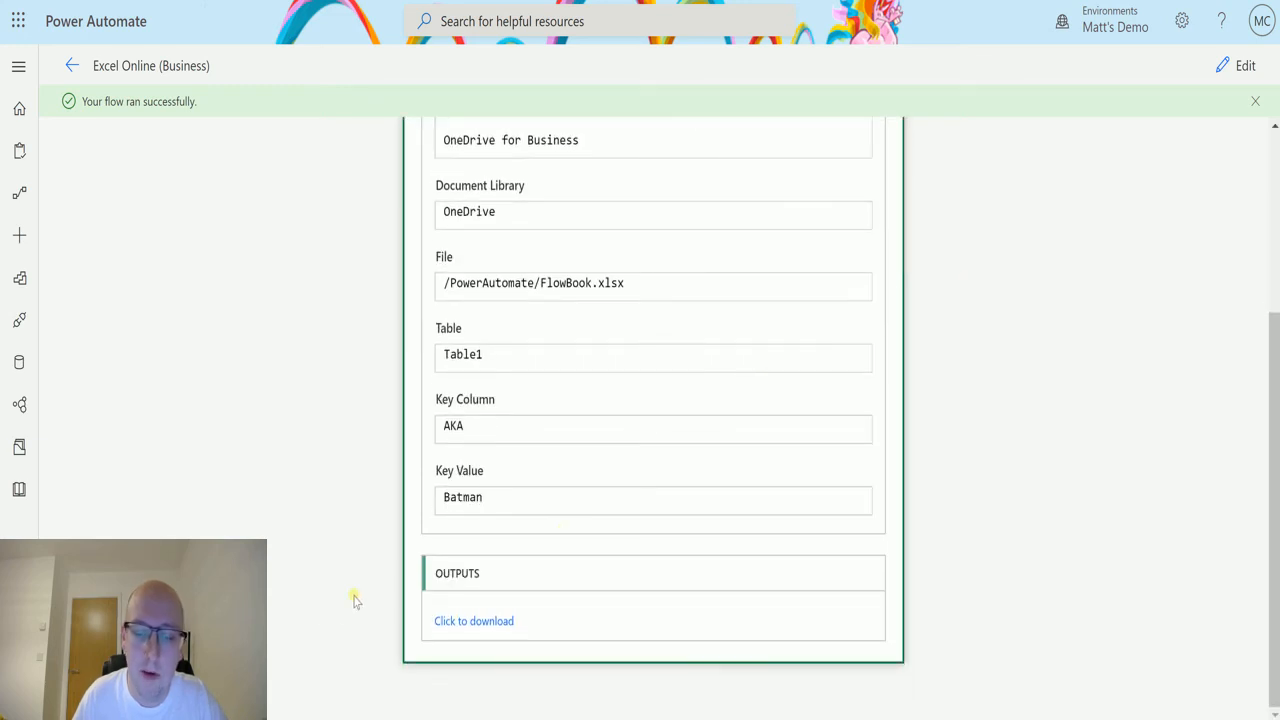